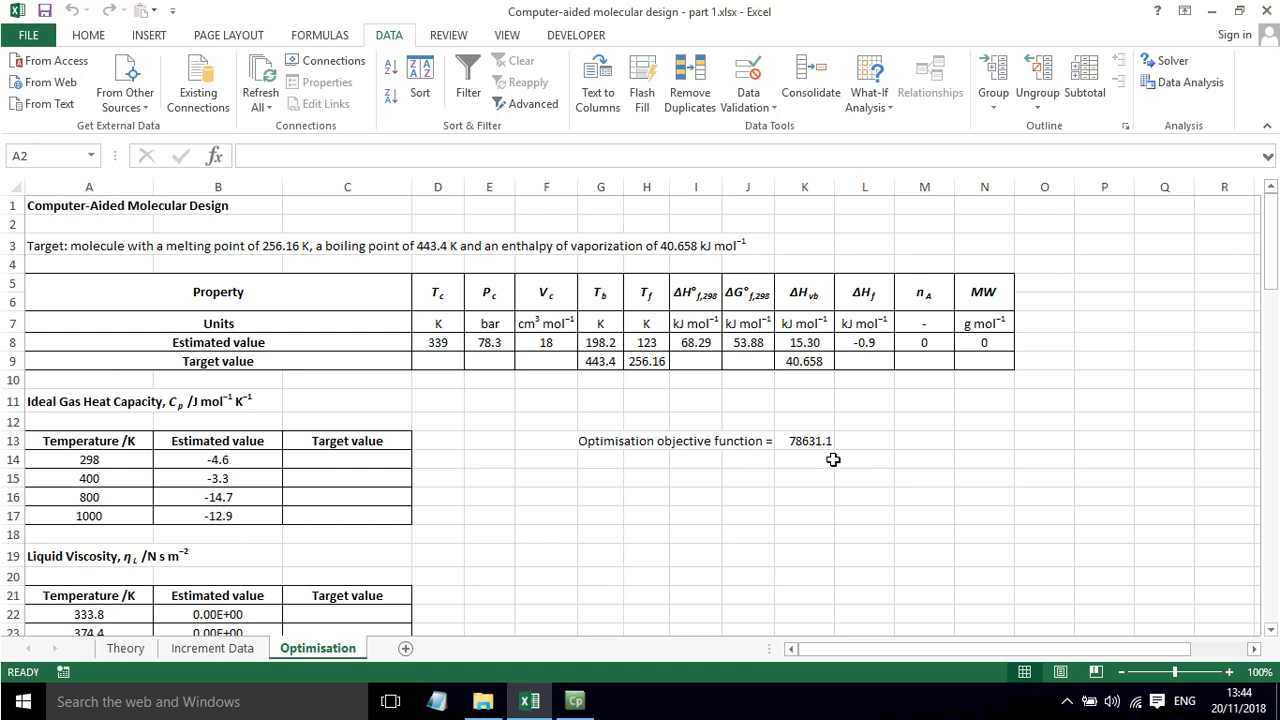
pyautogui.moveTo(100, 237)
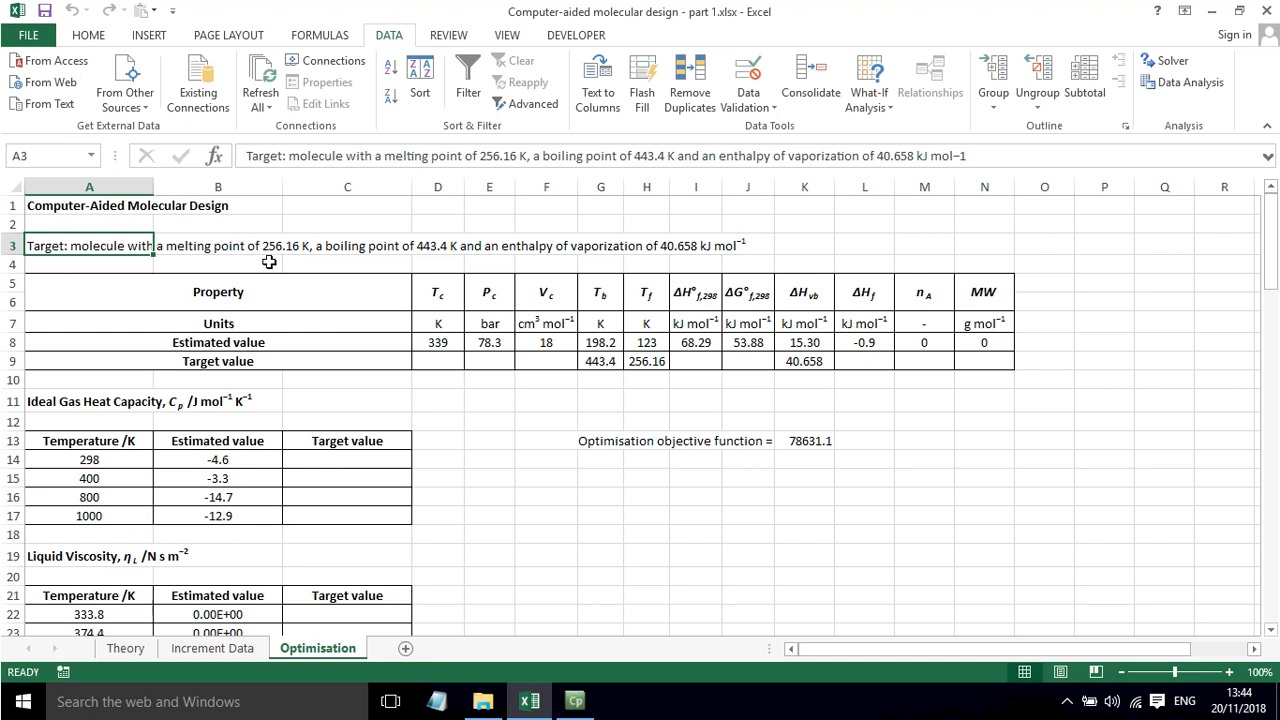
pyautogui.moveTo(318, 254)
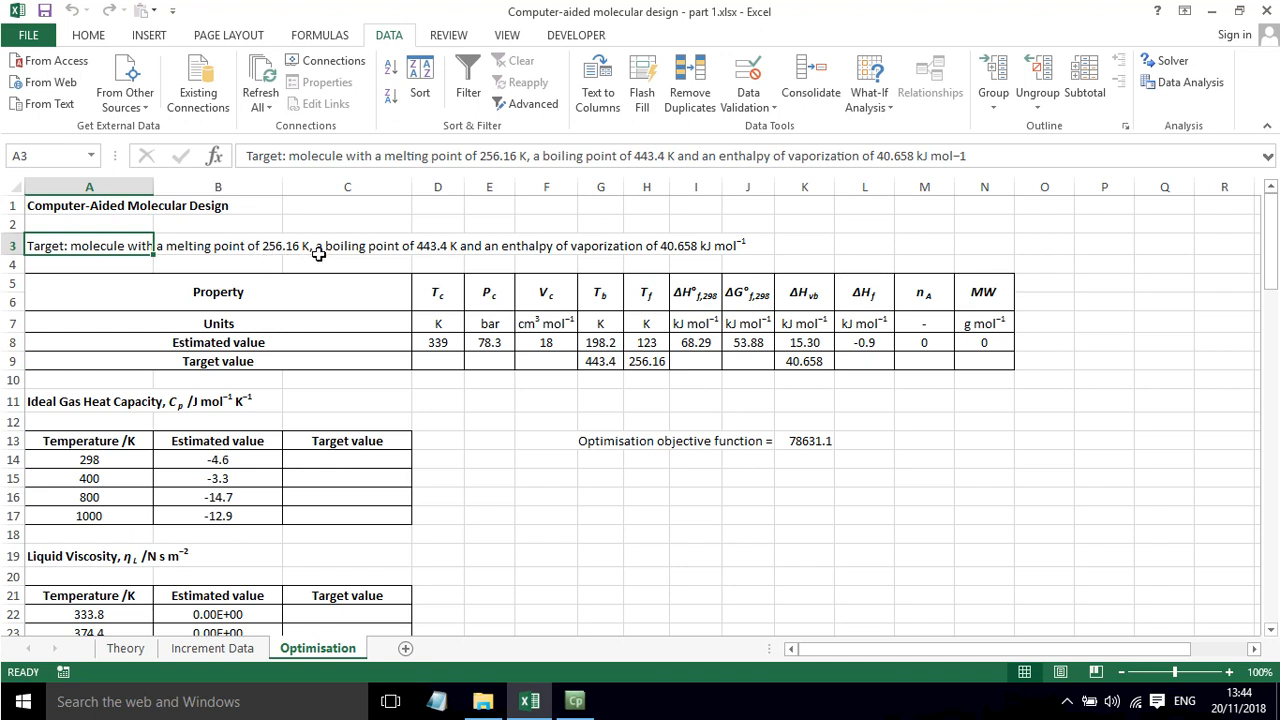
pyautogui.moveTo(446, 262)
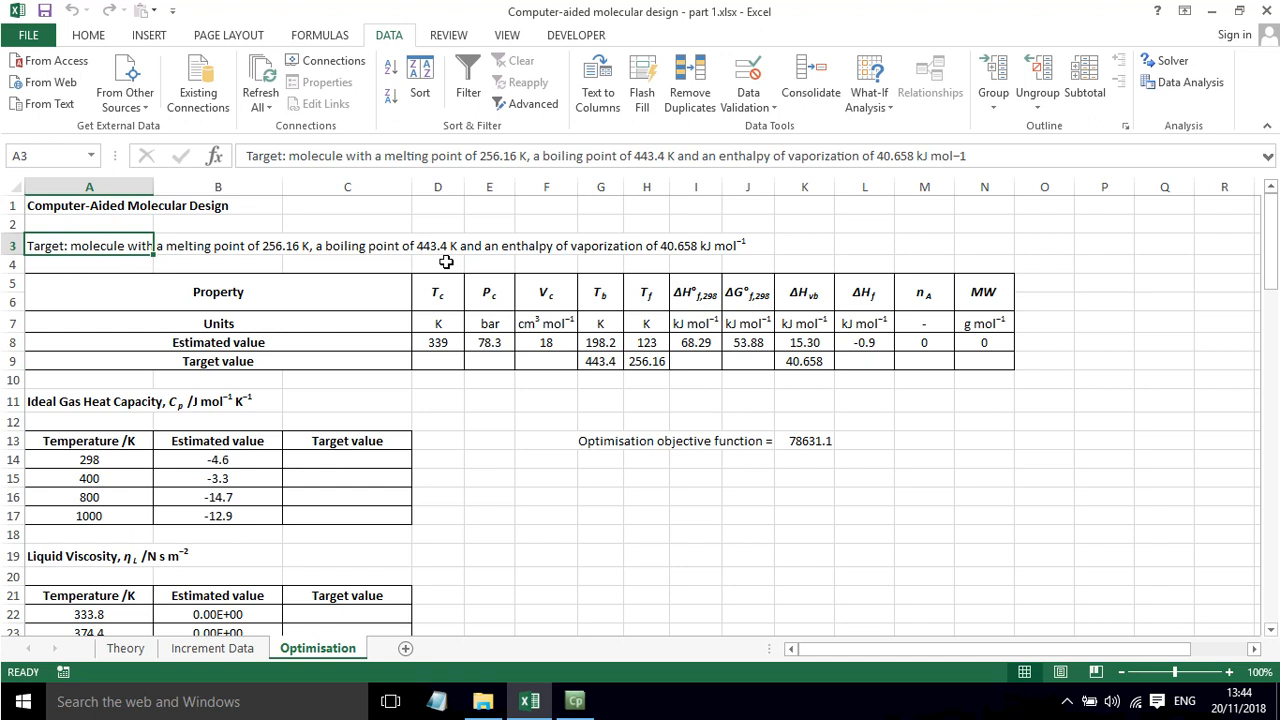
pyautogui.moveTo(558, 264)
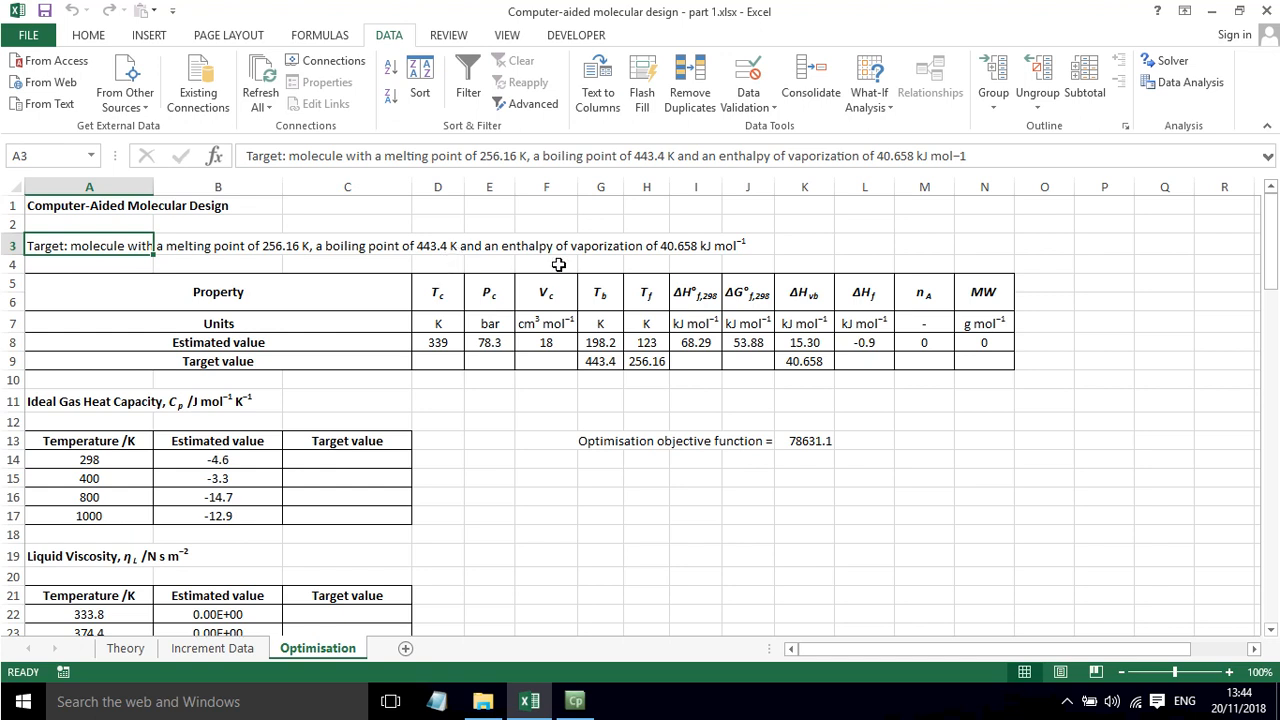
pyautogui.moveTo(672, 260)
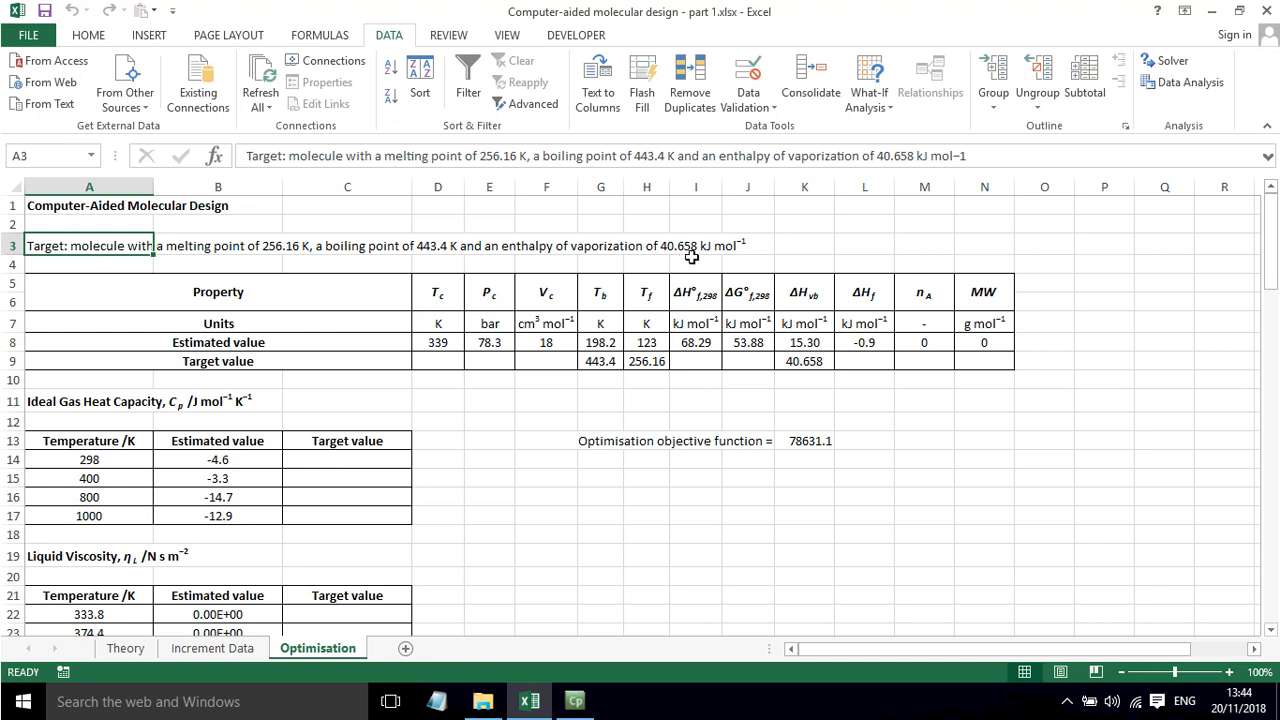
# - Check the target freezing point 256.16, enthalpy of vaporization 40.658, and their estimation formulas
pyautogui.click(695, 379)
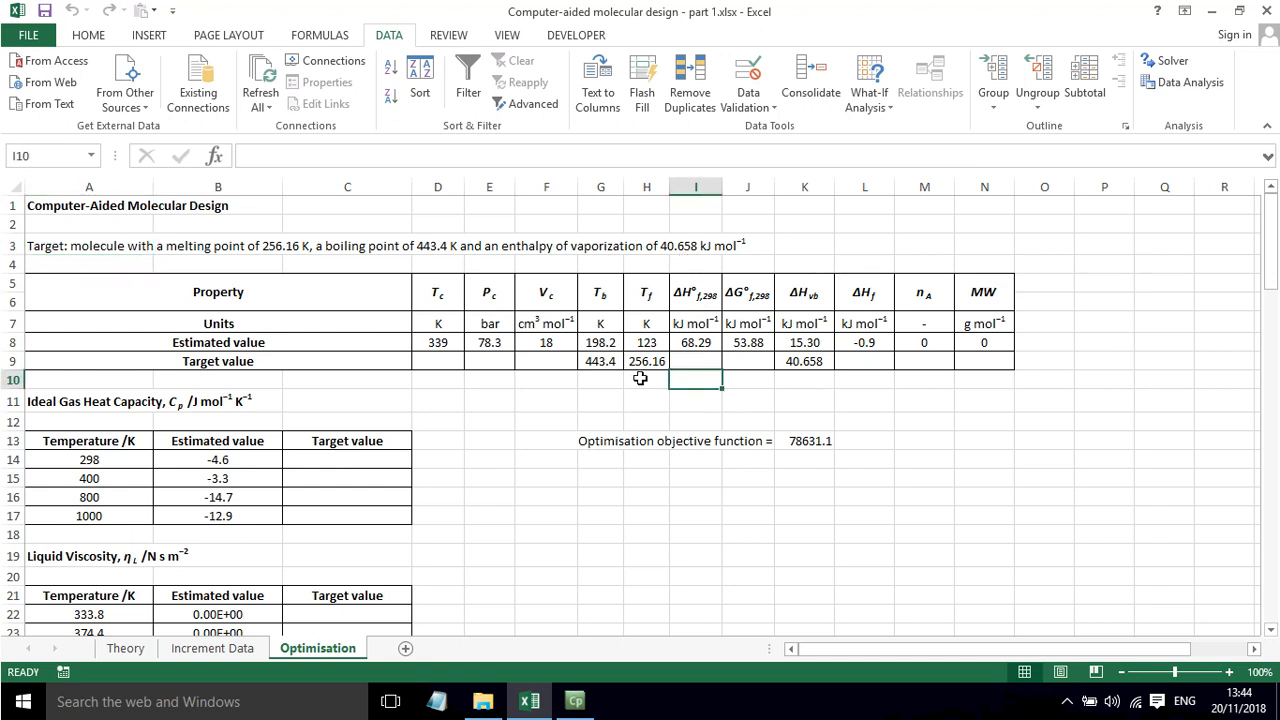
pyautogui.click(646, 361)
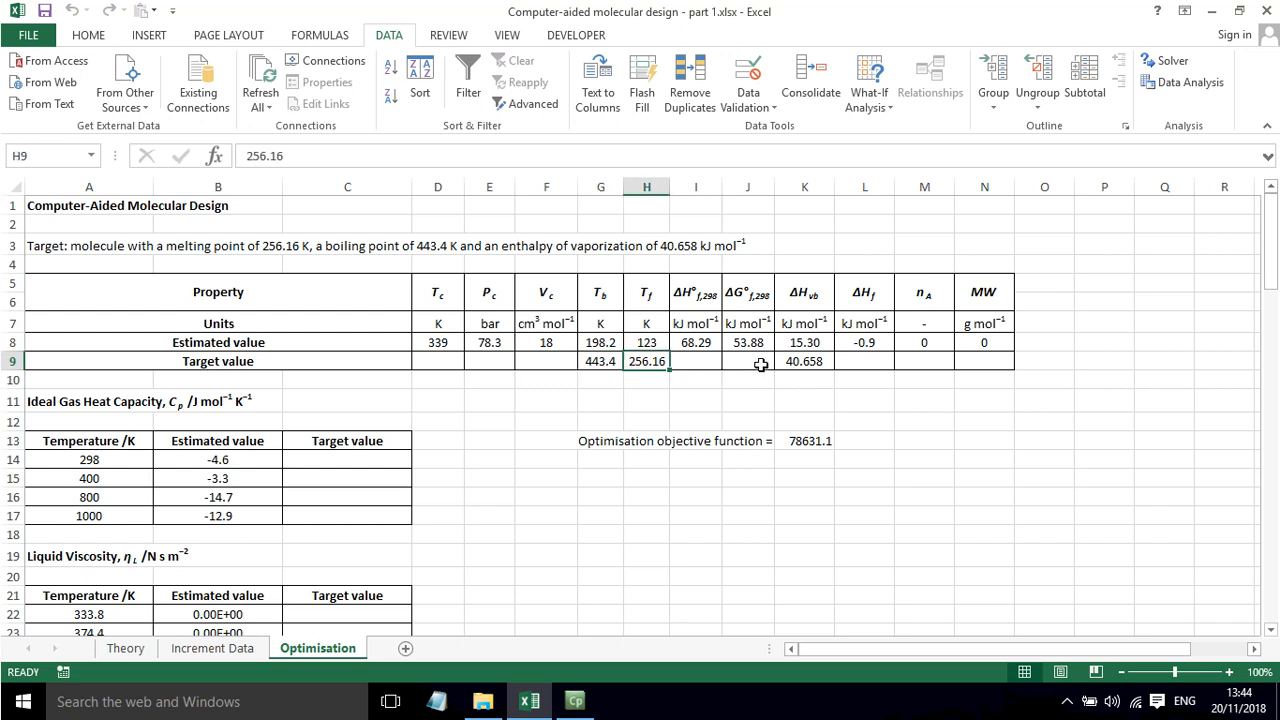
pyautogui.click(804, 361)
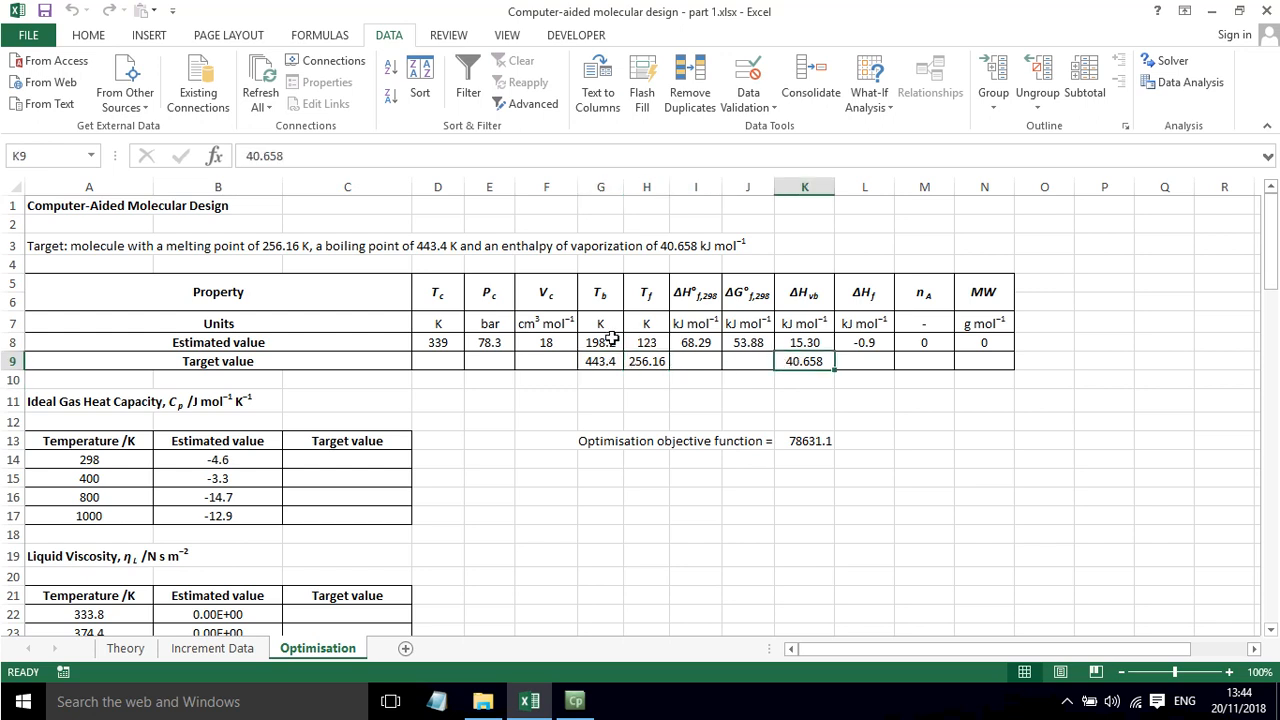
pyautogui.click(646, 342)
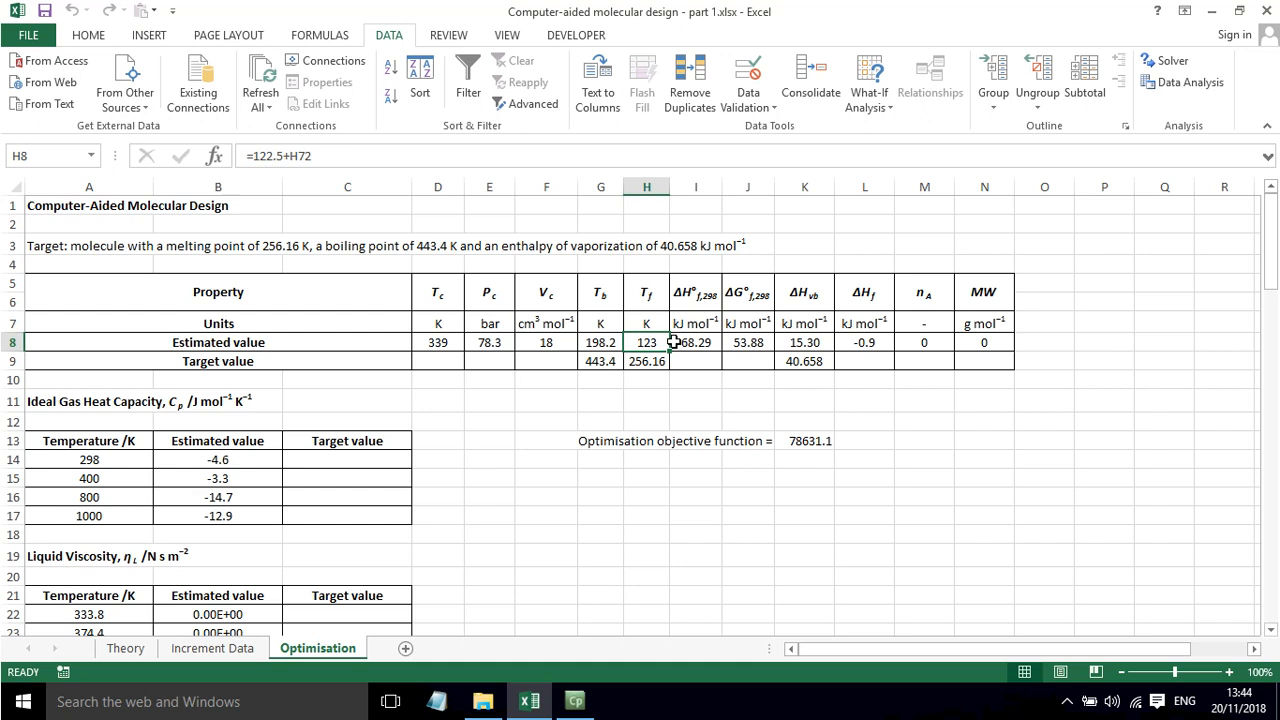
pyautogui.click(804, 342)
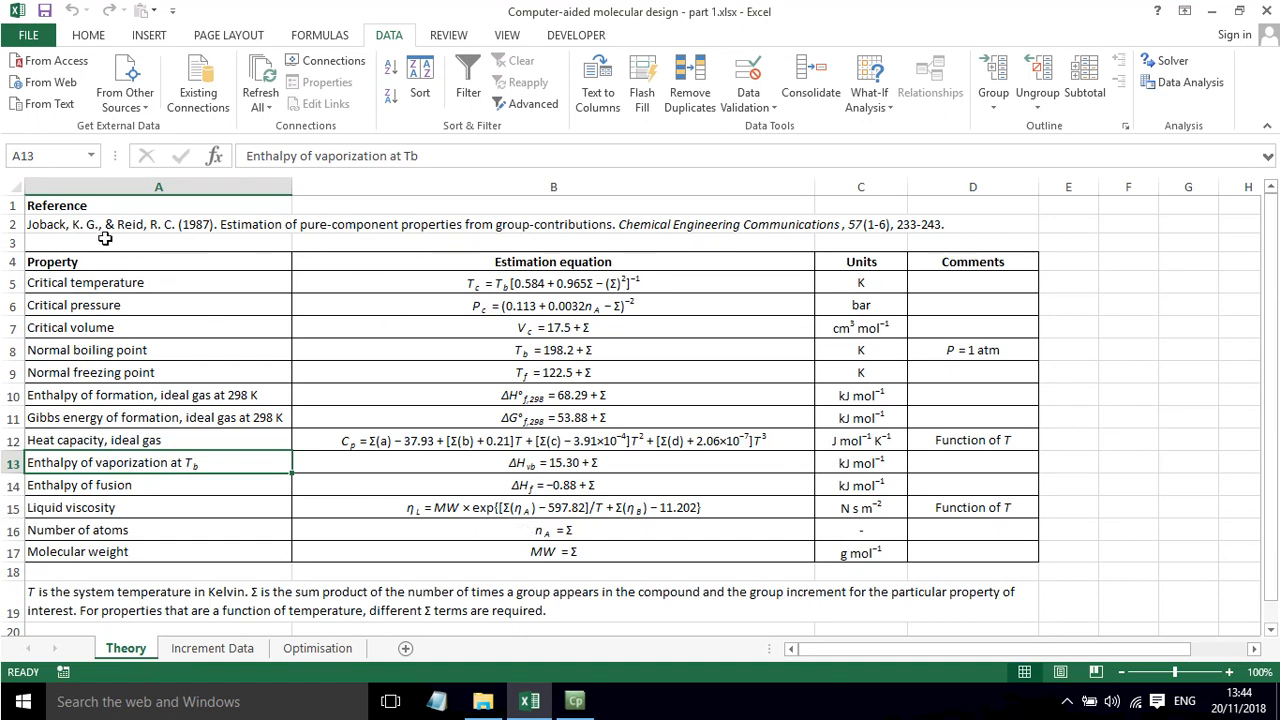
# - Back on the Optimisation sheet, inspect the =CH2, >C< and −CH3 group counts
pyautogui.click(158, 242)
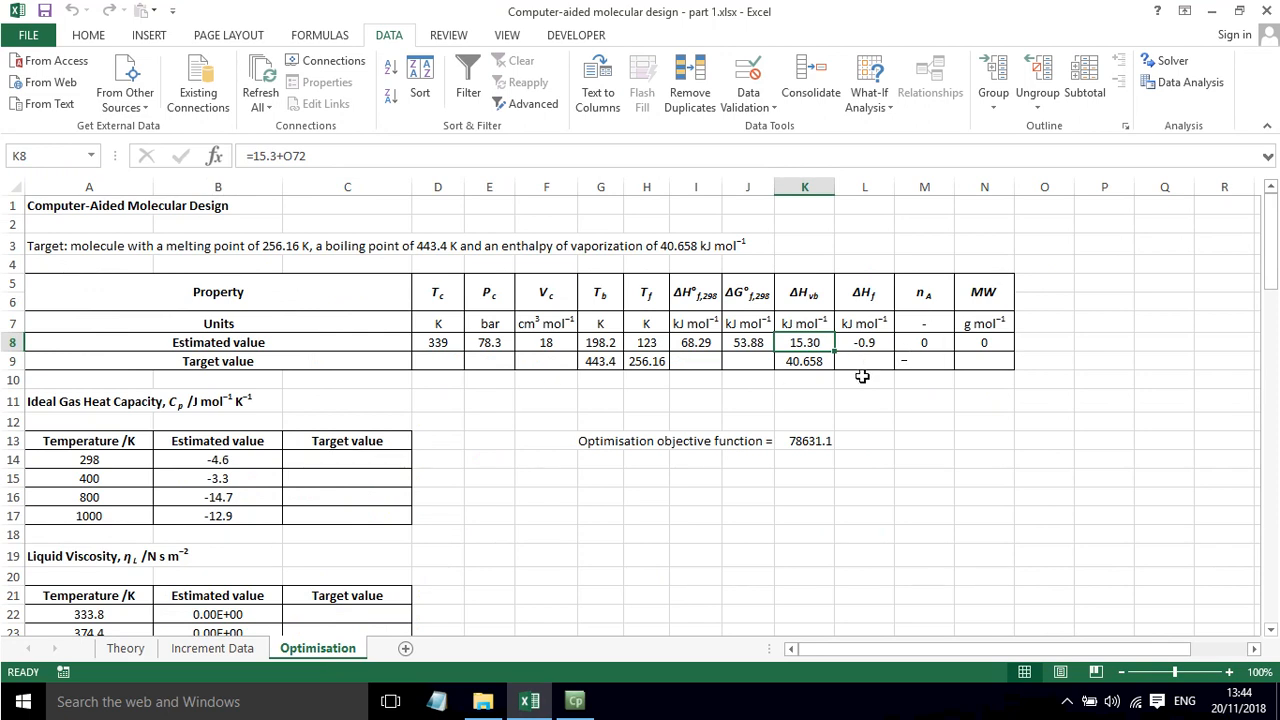
pyautogui.scroll(-3)
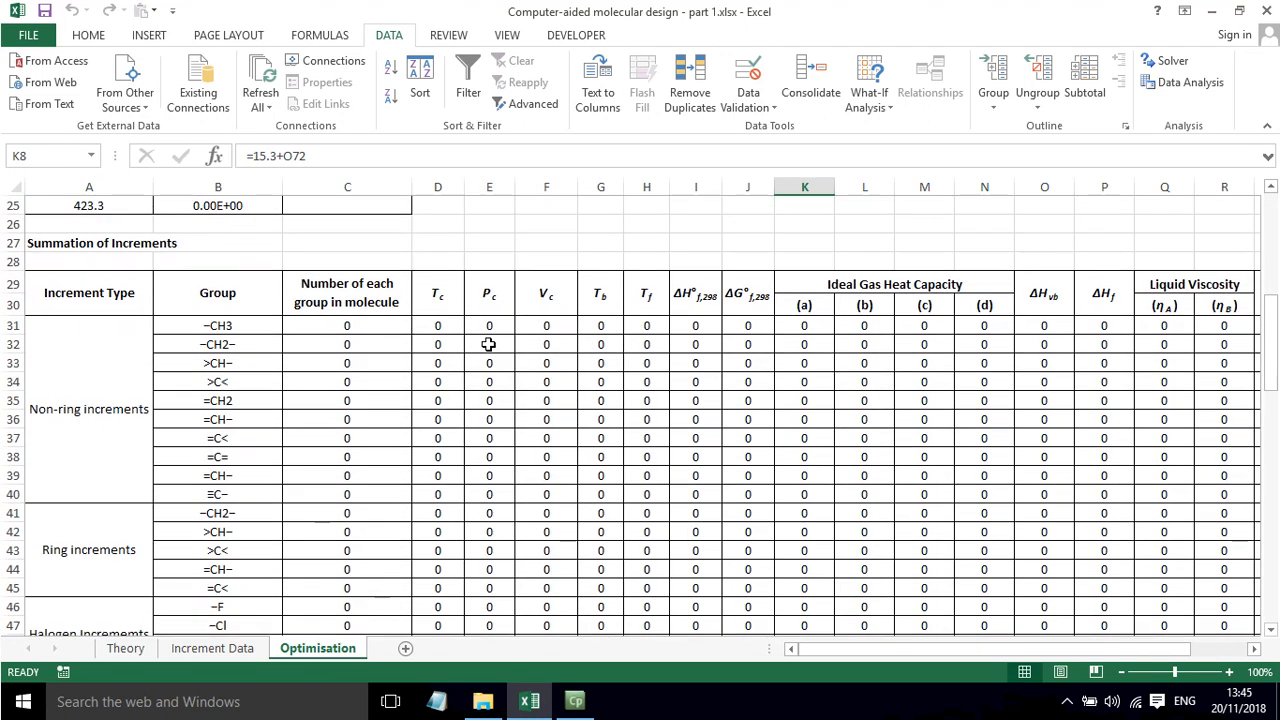
pyautogui.scroll(-3)
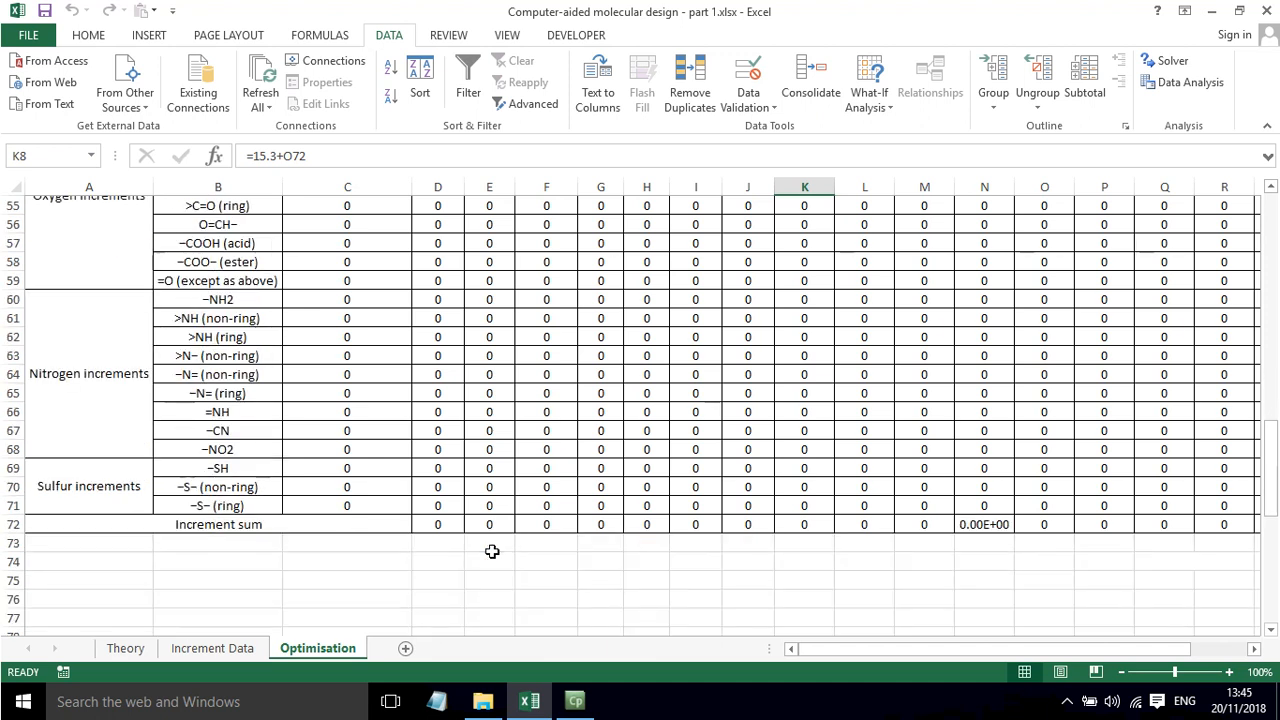
pyautogui.scroll(3)
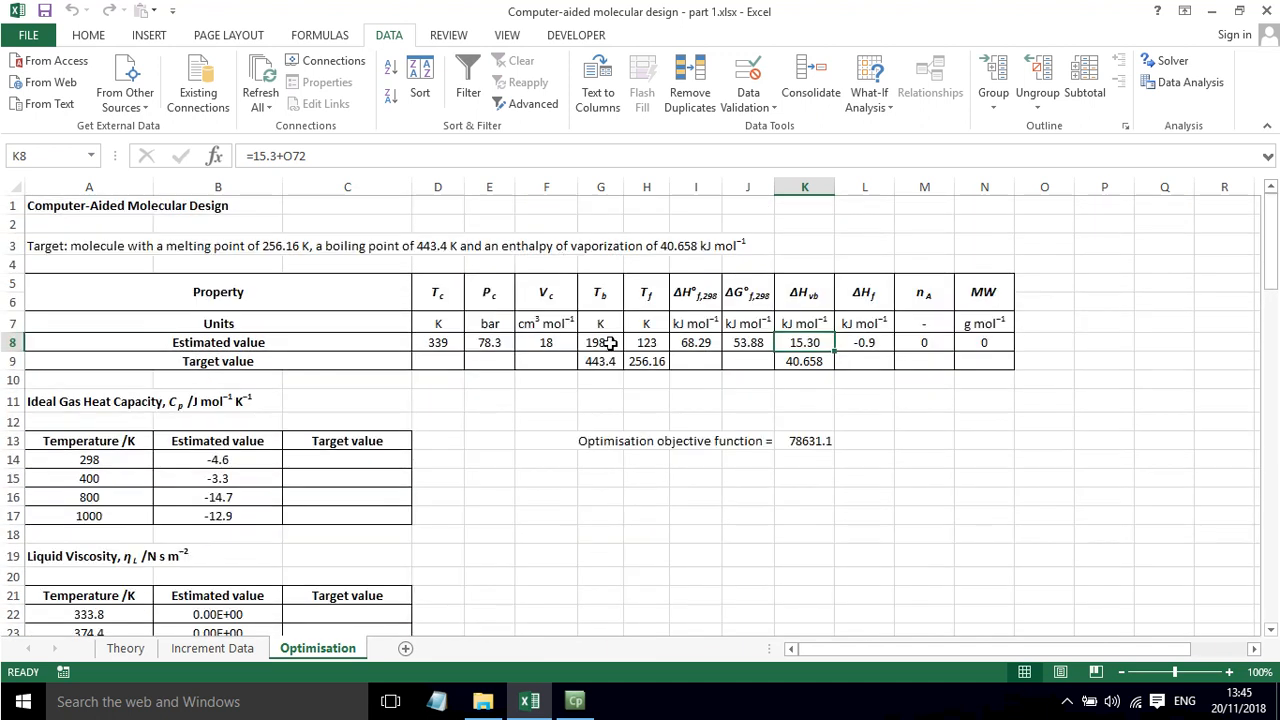
pyautogui.scroll(-3)
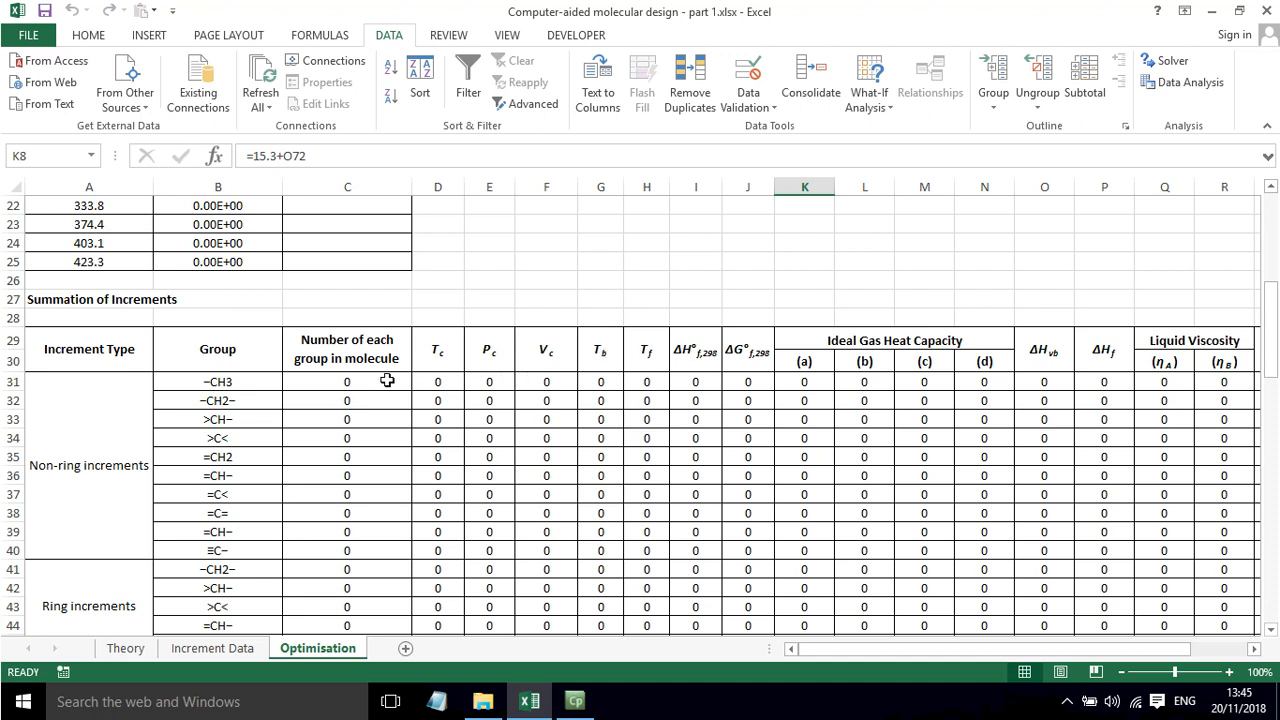
pyautogui.click(347, 456)
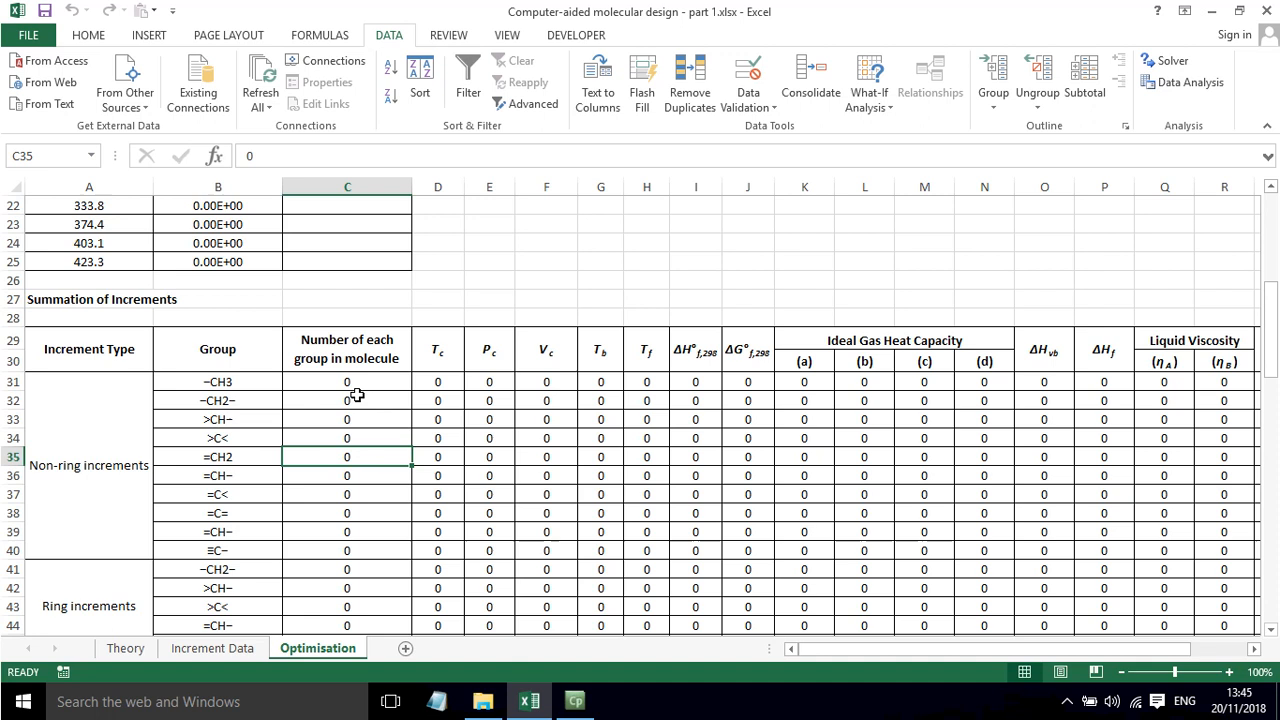
pyautogui.click(347, 437)
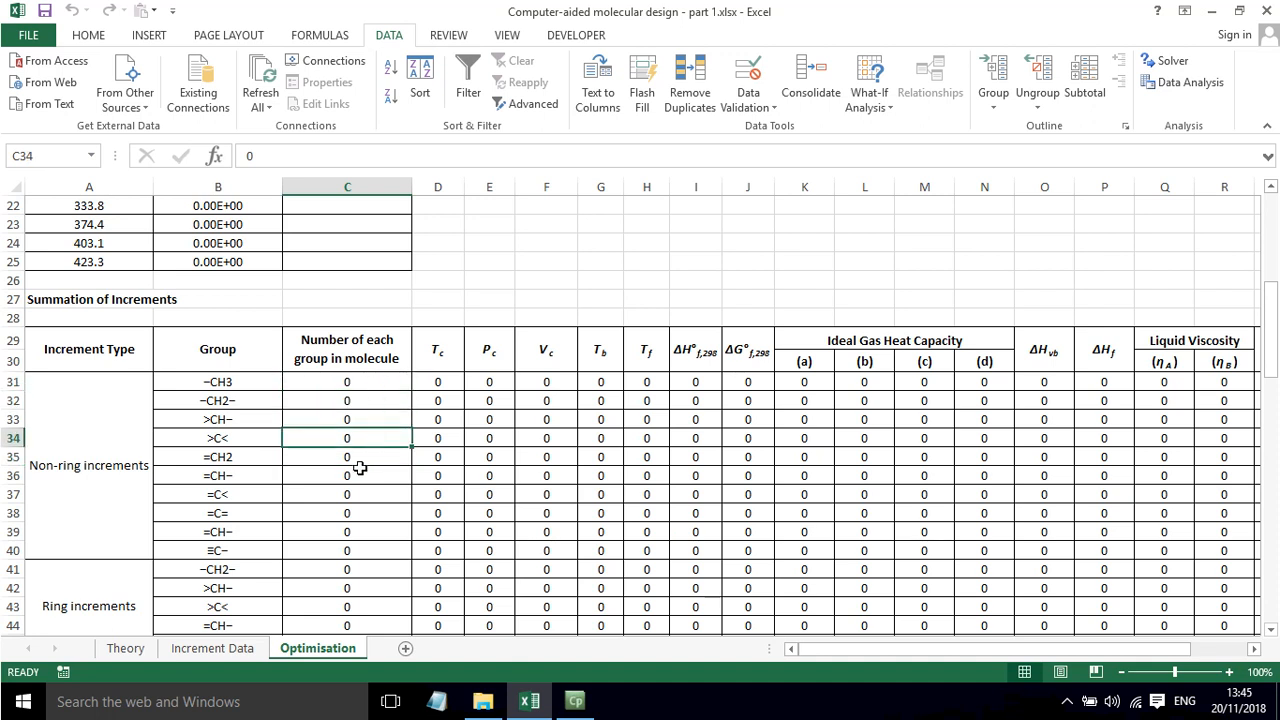
pyautogui.click(347, 381)
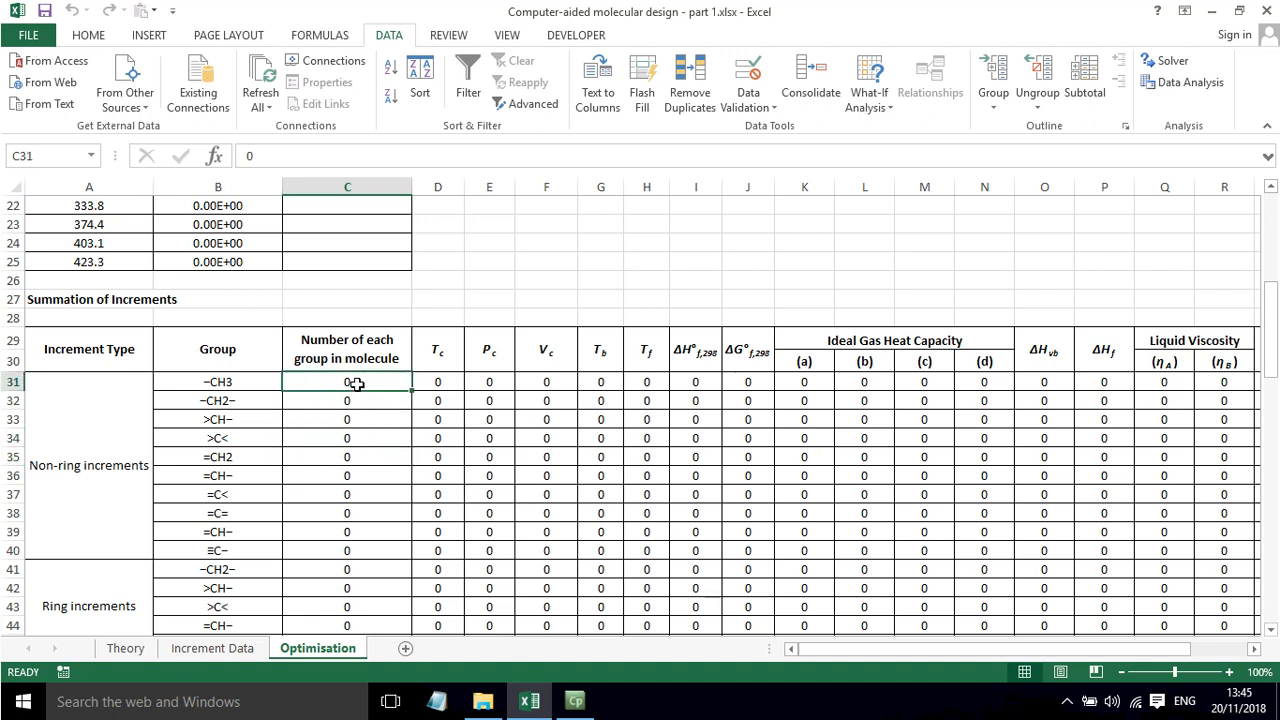
pyautogui.click(347, 438)
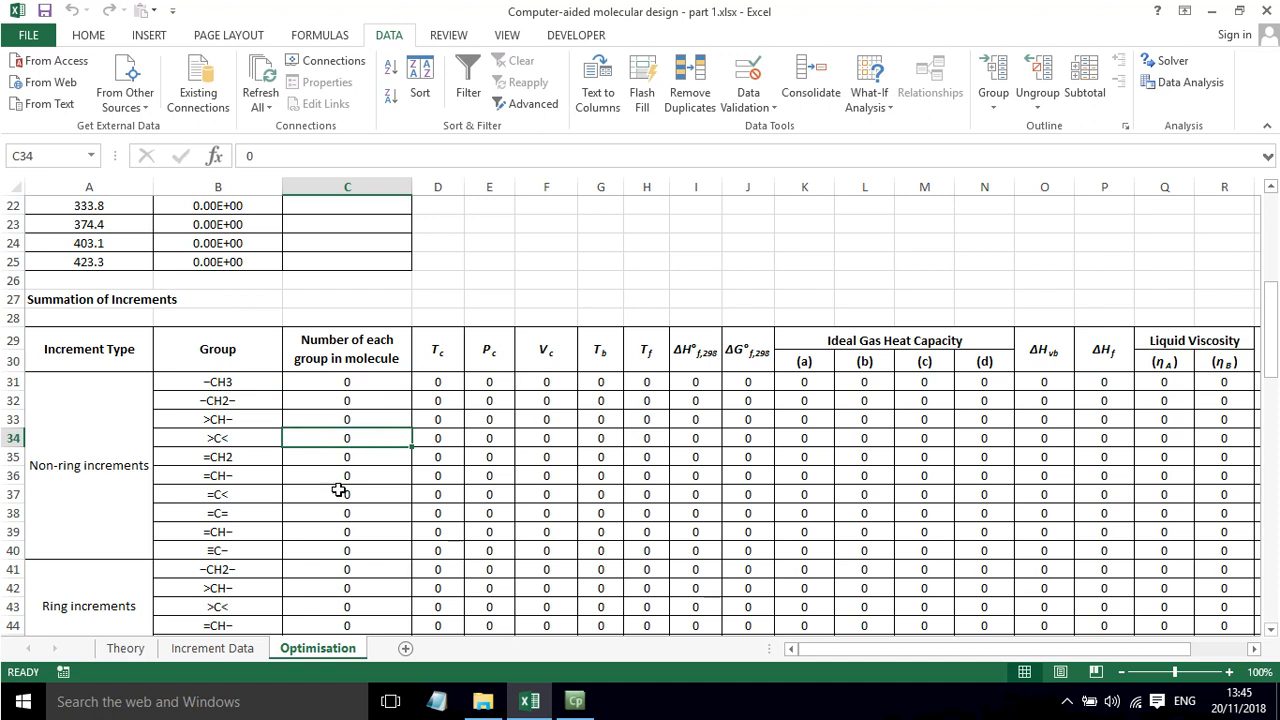
pyautogui.scroll(3)
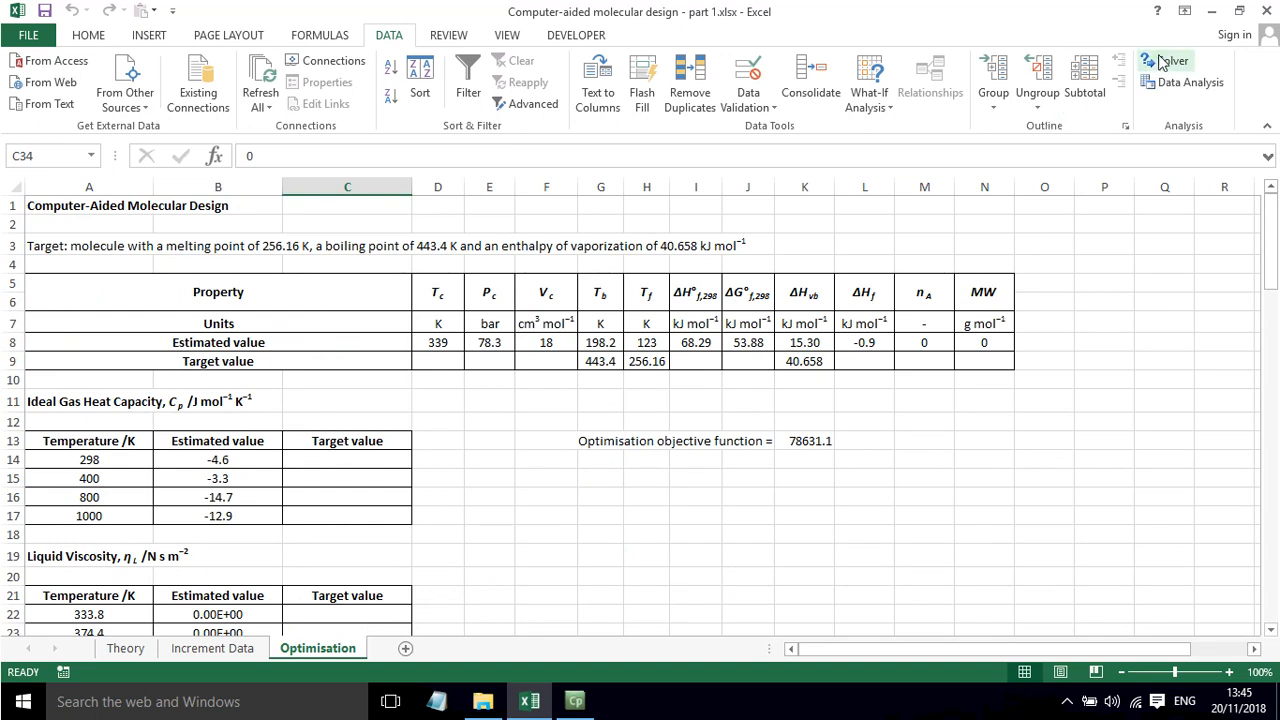
# - Review Solver: minimise $K$13 over $C$31:$C$71, with <=10 and integer constraints
pyautogui.click(1168, 60)
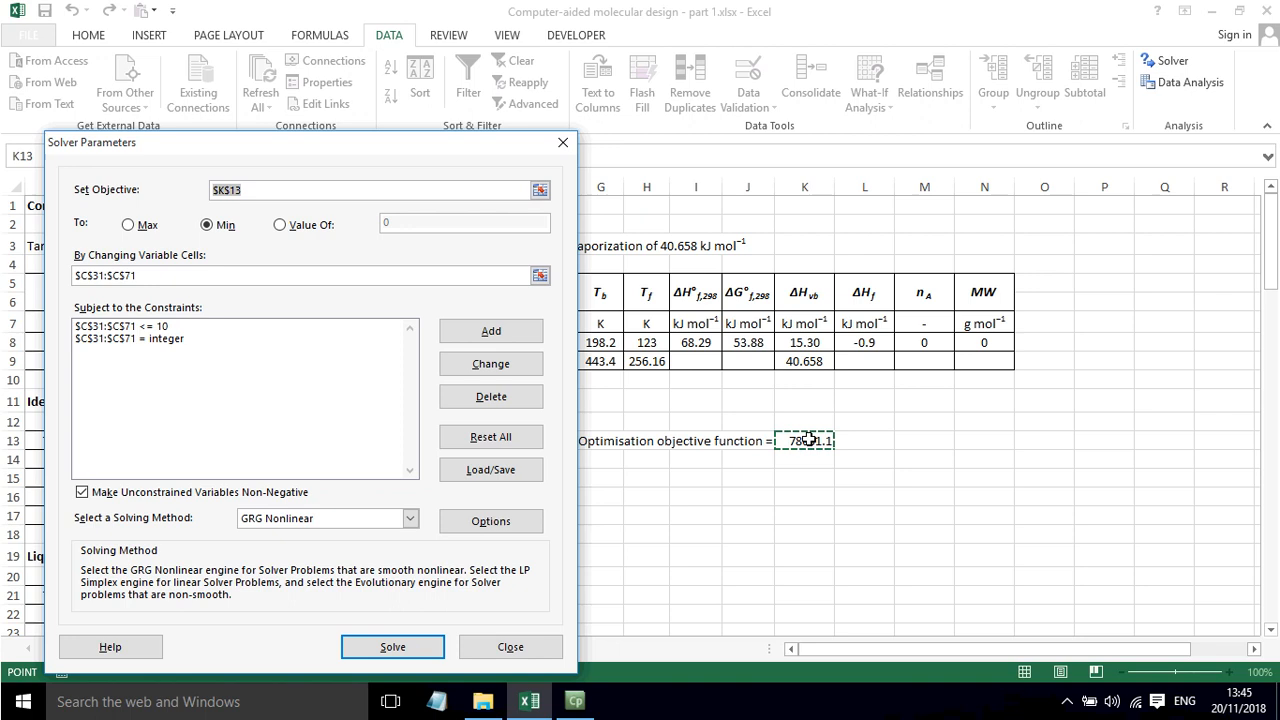
pyautogui.click(510, 646)
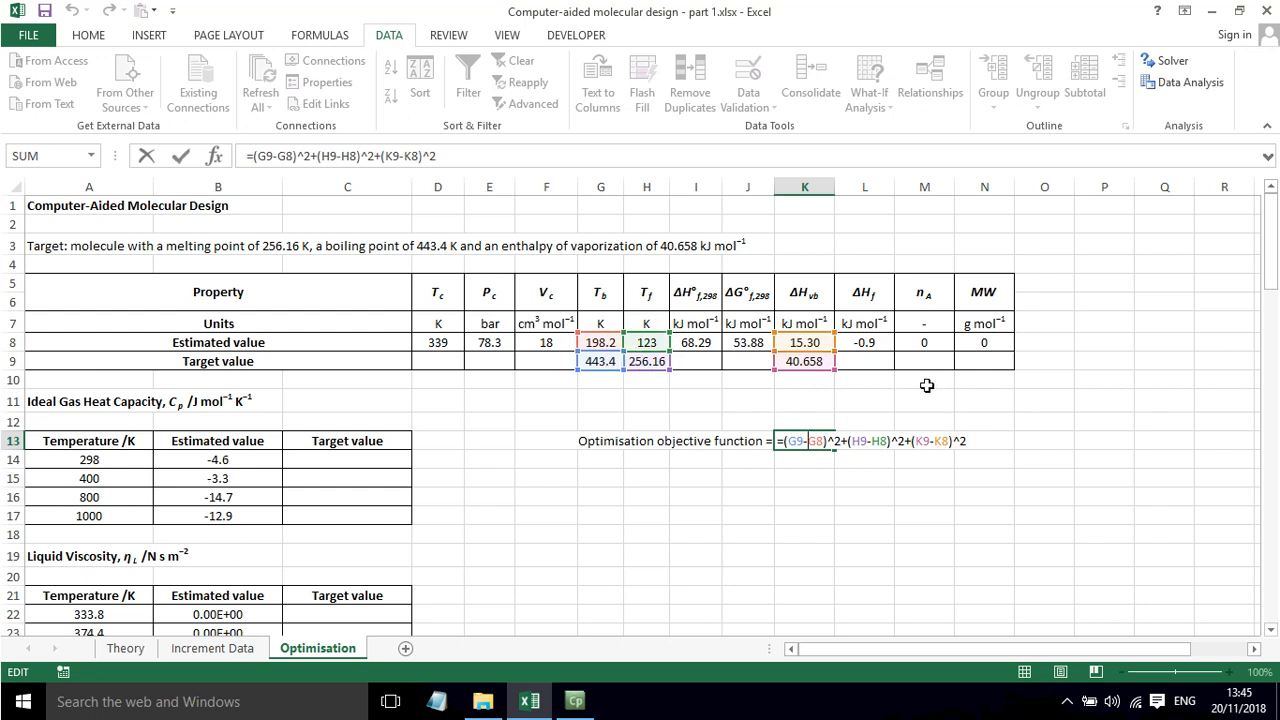
pyautogui.click(1165, 61)
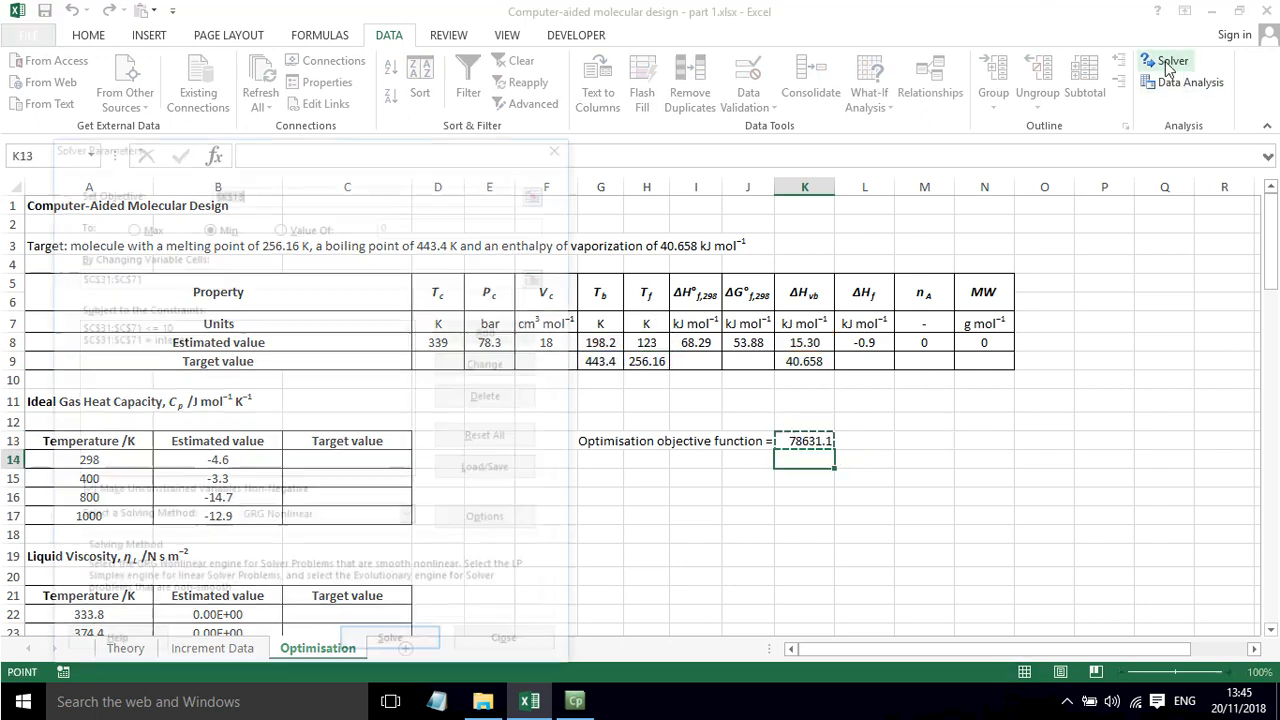
pyautogui.click(1166, 61)
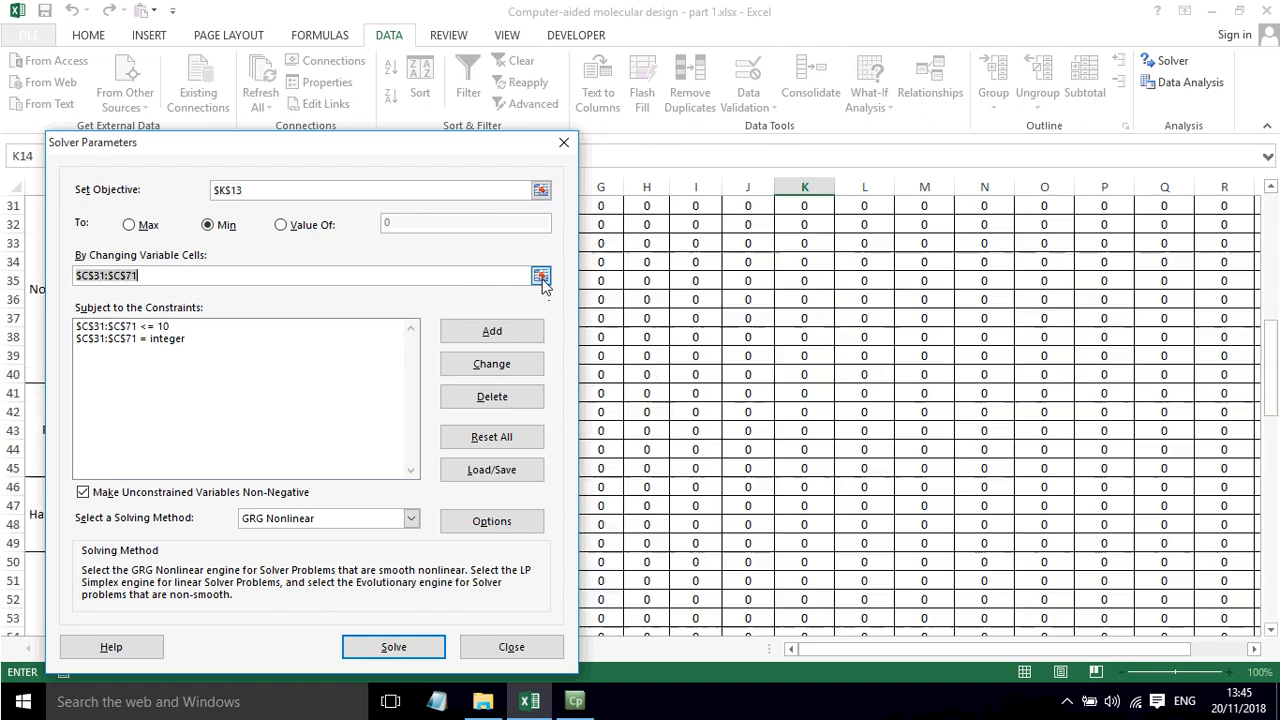
pyautogui.click(541, 276)
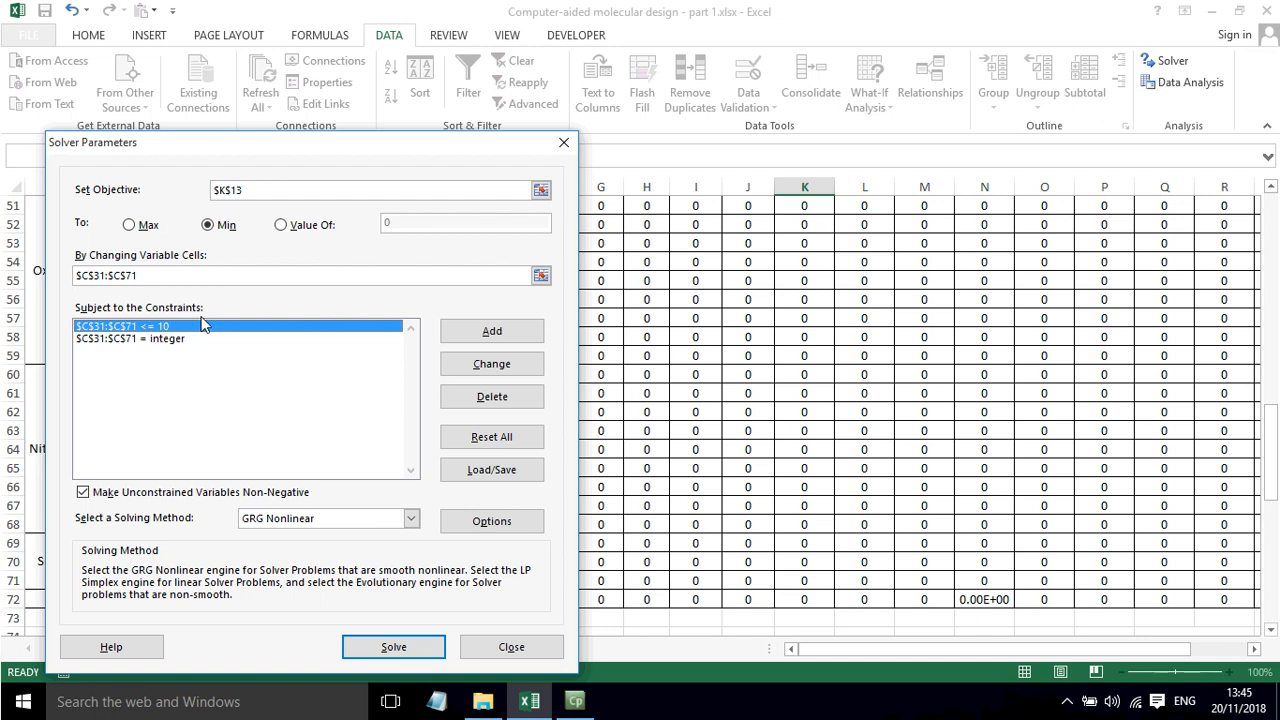
pyautogui.click(150, 338)
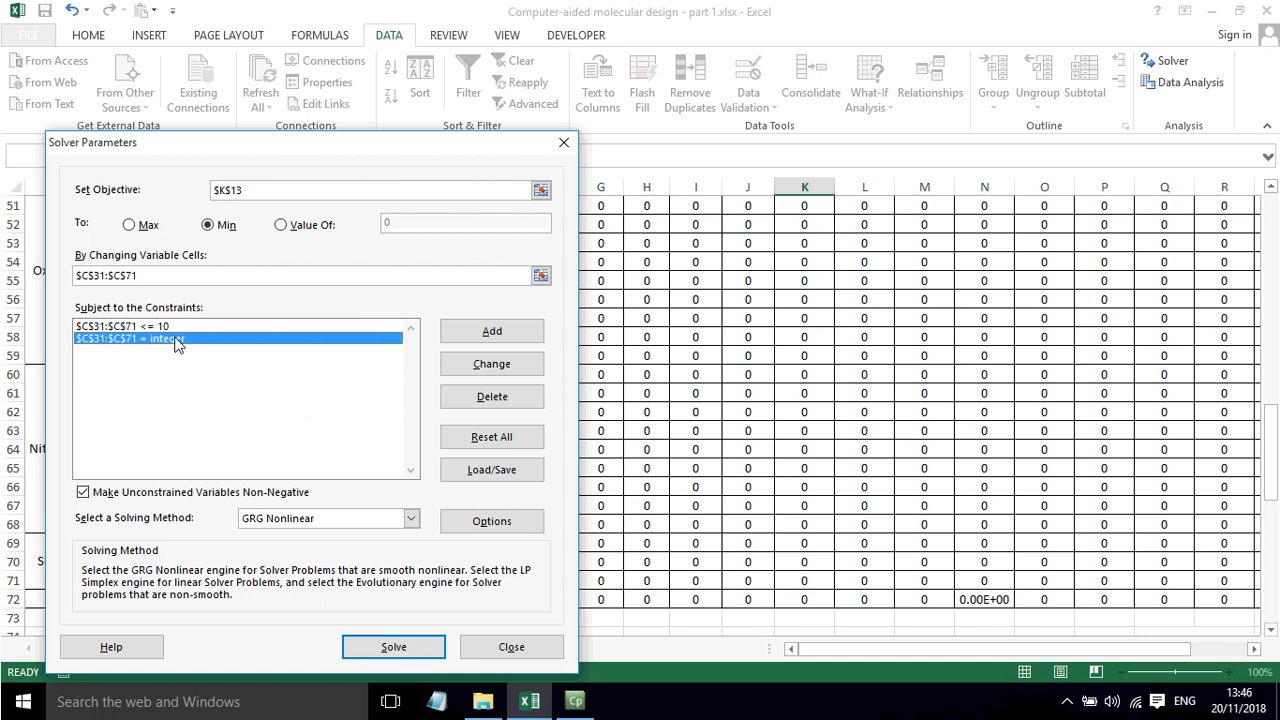
pyautogui.moveTo(491, 521)
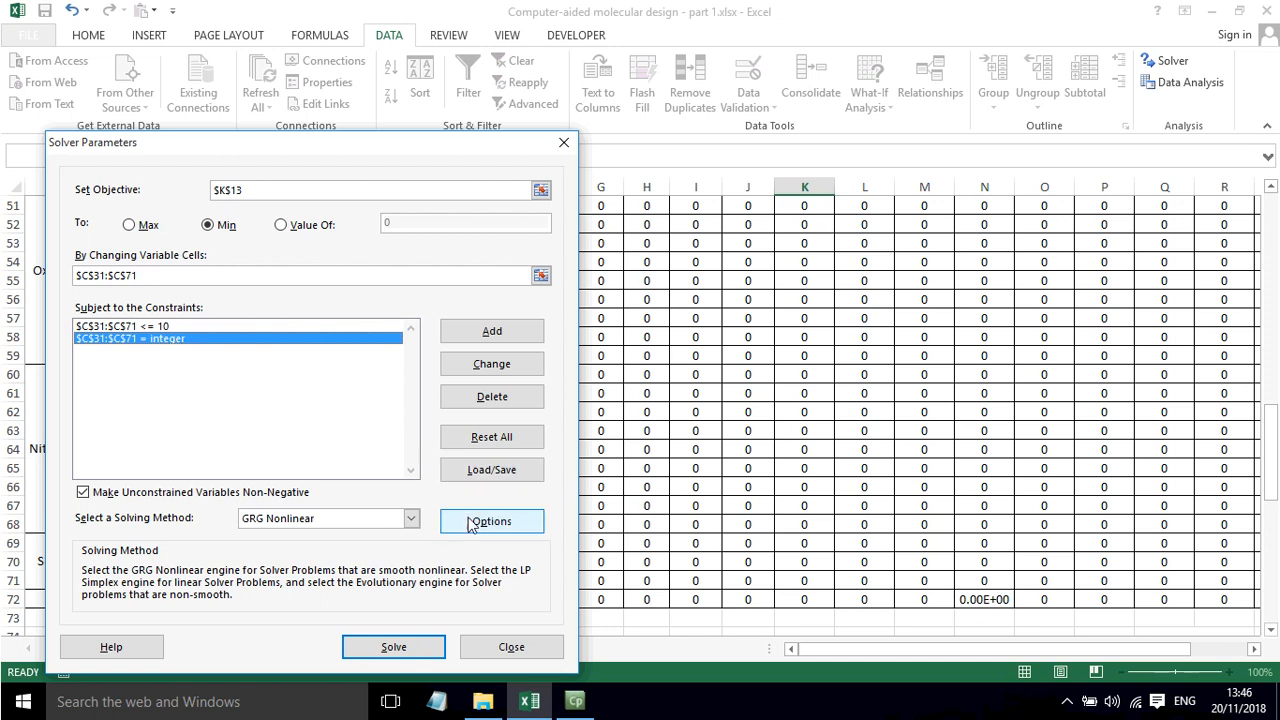
# - Set the GRG Nonlinear convergence tolerance to 0.01 in Solver Options and confirm
pyautogui.click(491, 521)
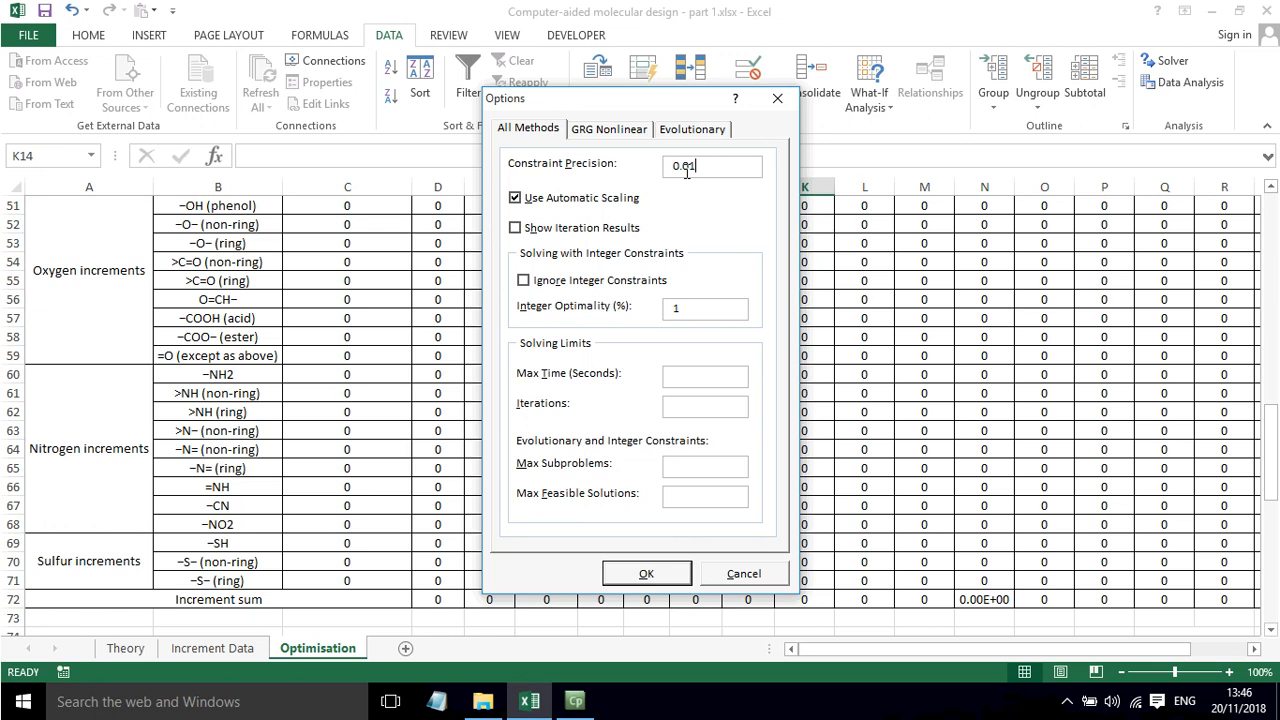
pyautogui.click(608, 128)
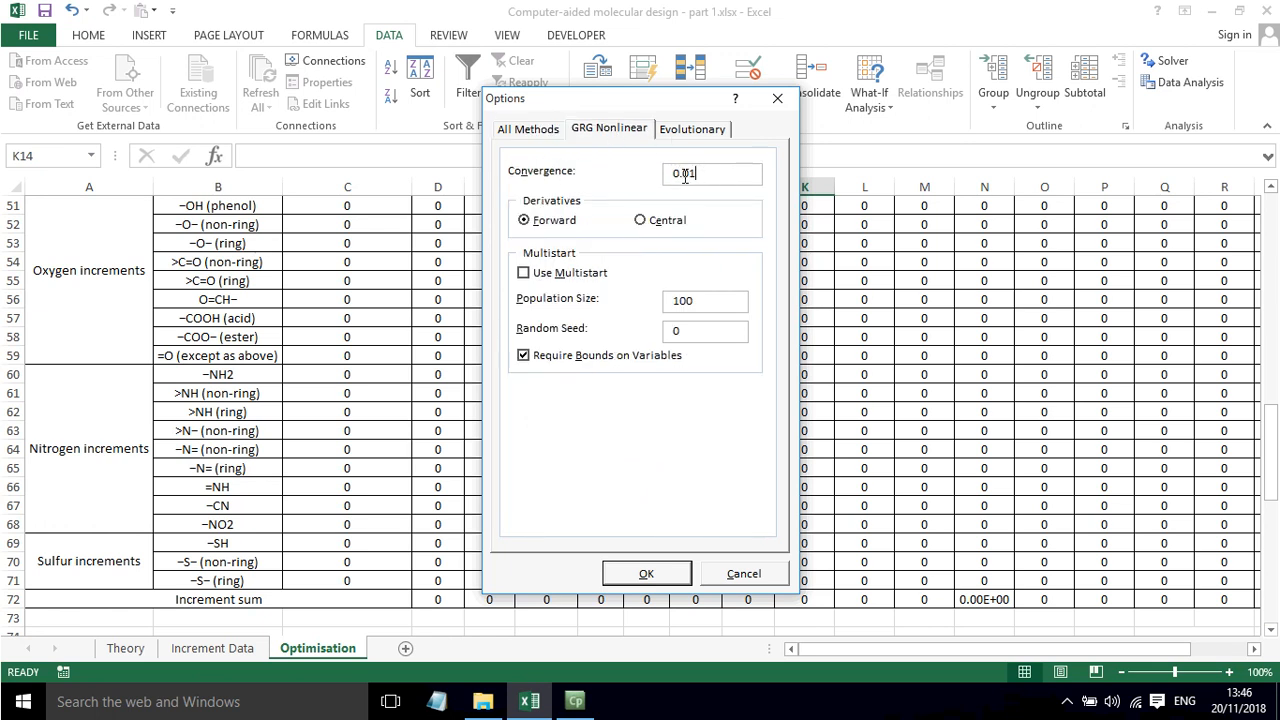
pyautogui.write('0.01')
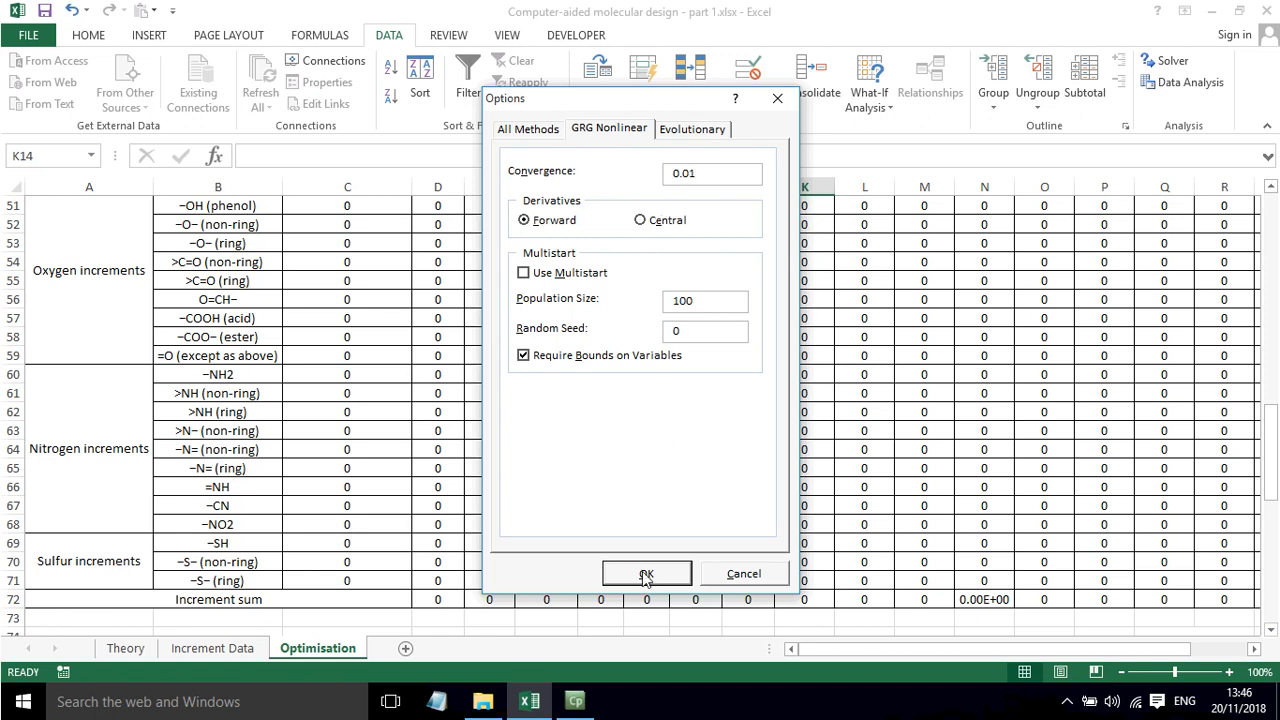
pyautogui.click(646, 573)
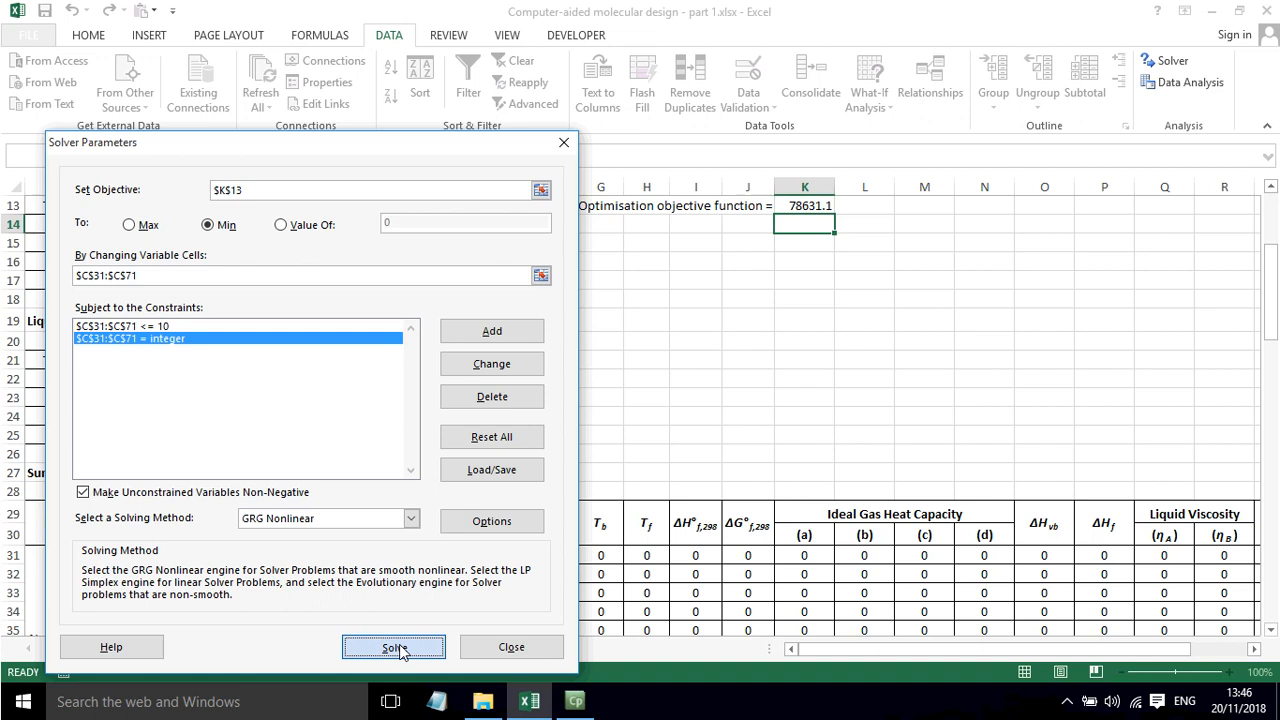
# - Solve the model and wait for Solver to report an integer solution satisfying all constraints
pyautogui.click(393, 647)
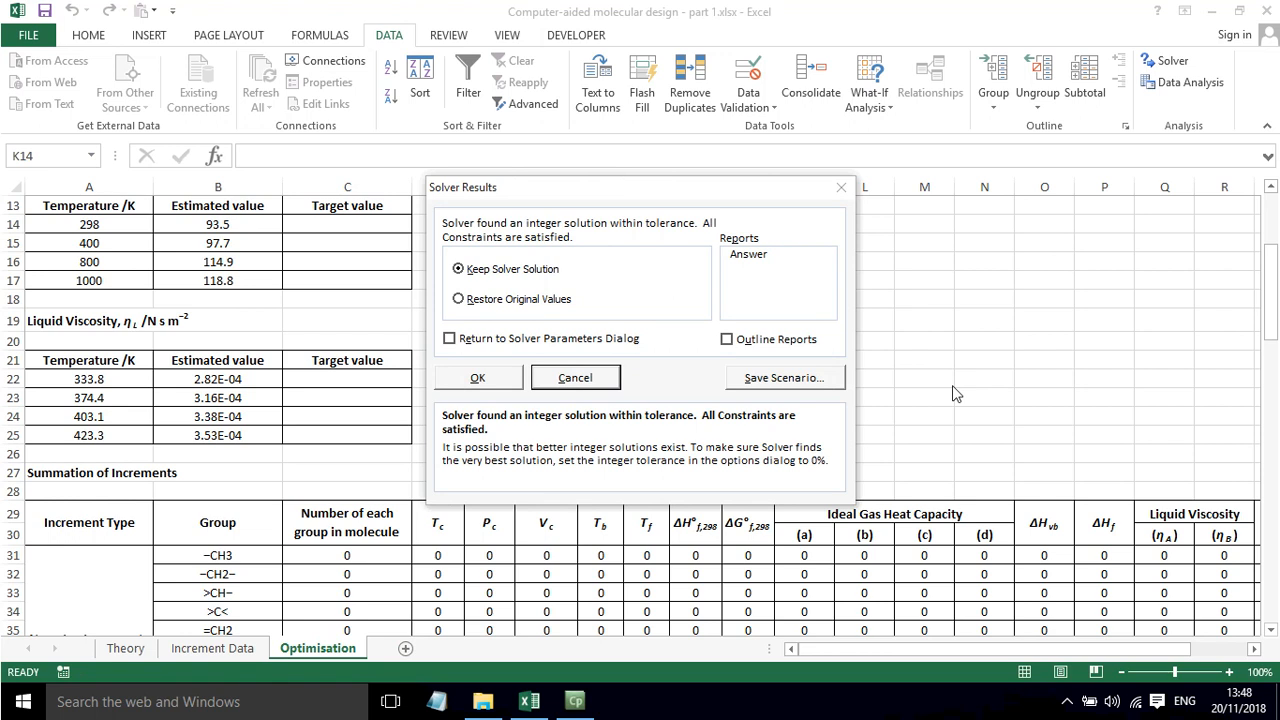
# - Keep the Solver solution (objective 0.7, −O− count 2) and scroll through the estimated properties
pyautogui.click(477, 377)
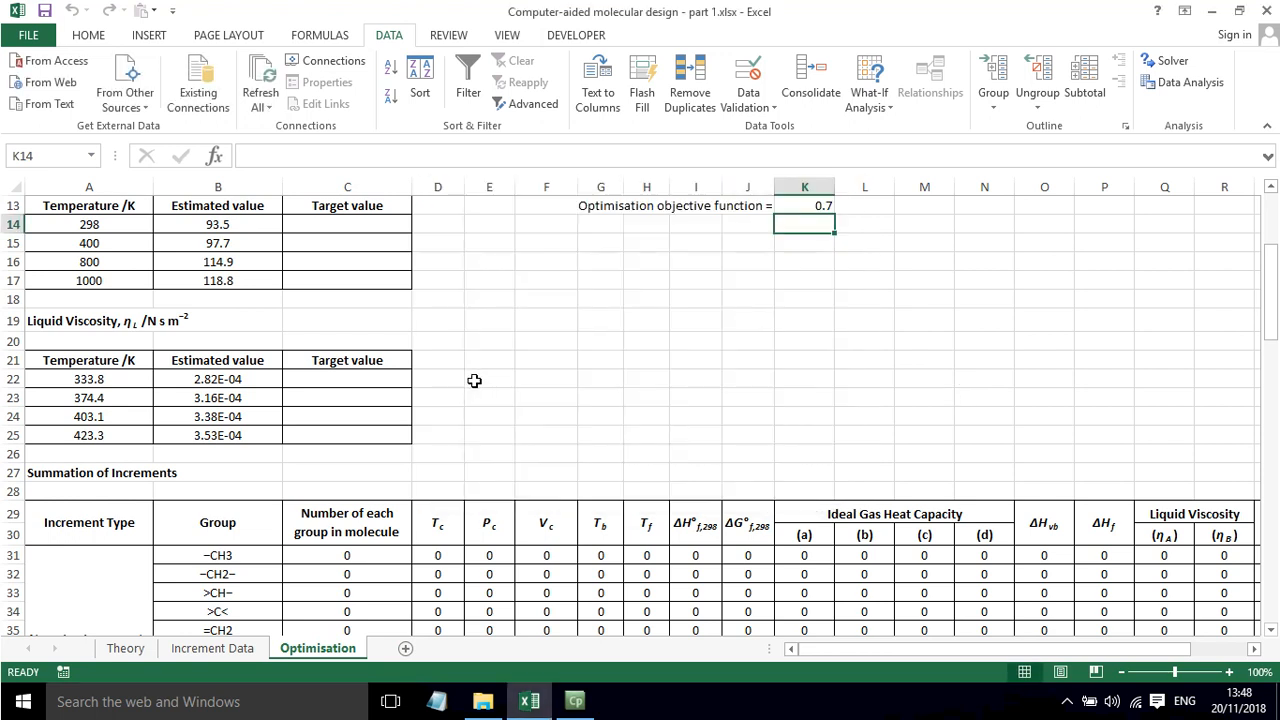
pyautogui.scroll(3)
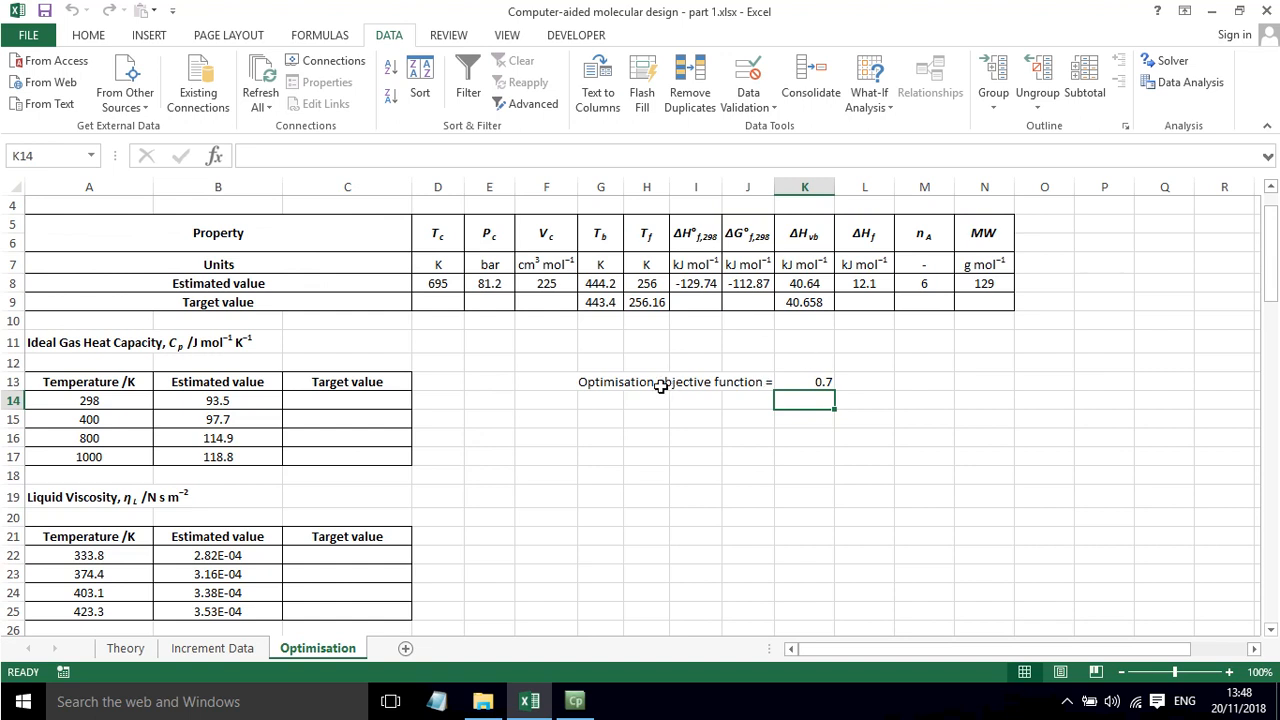
pyautogui.moveTo(840, 384)
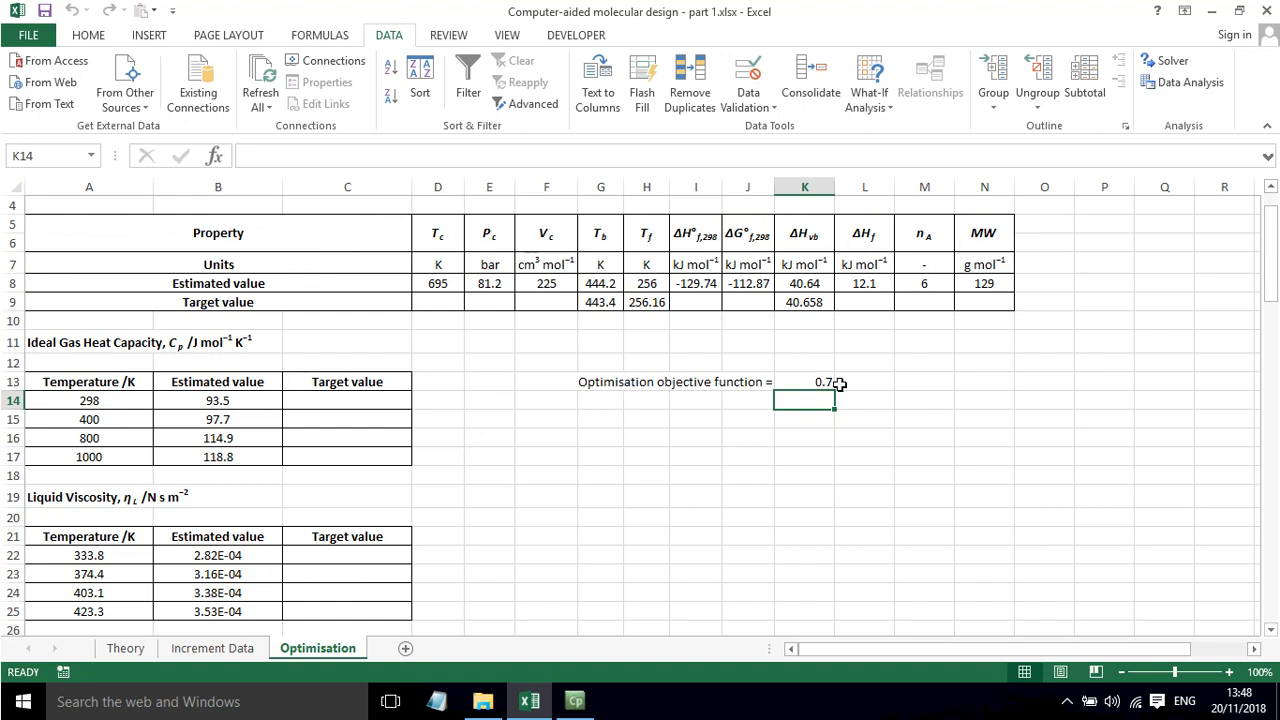
pyautogui.moveTo(815, 345)
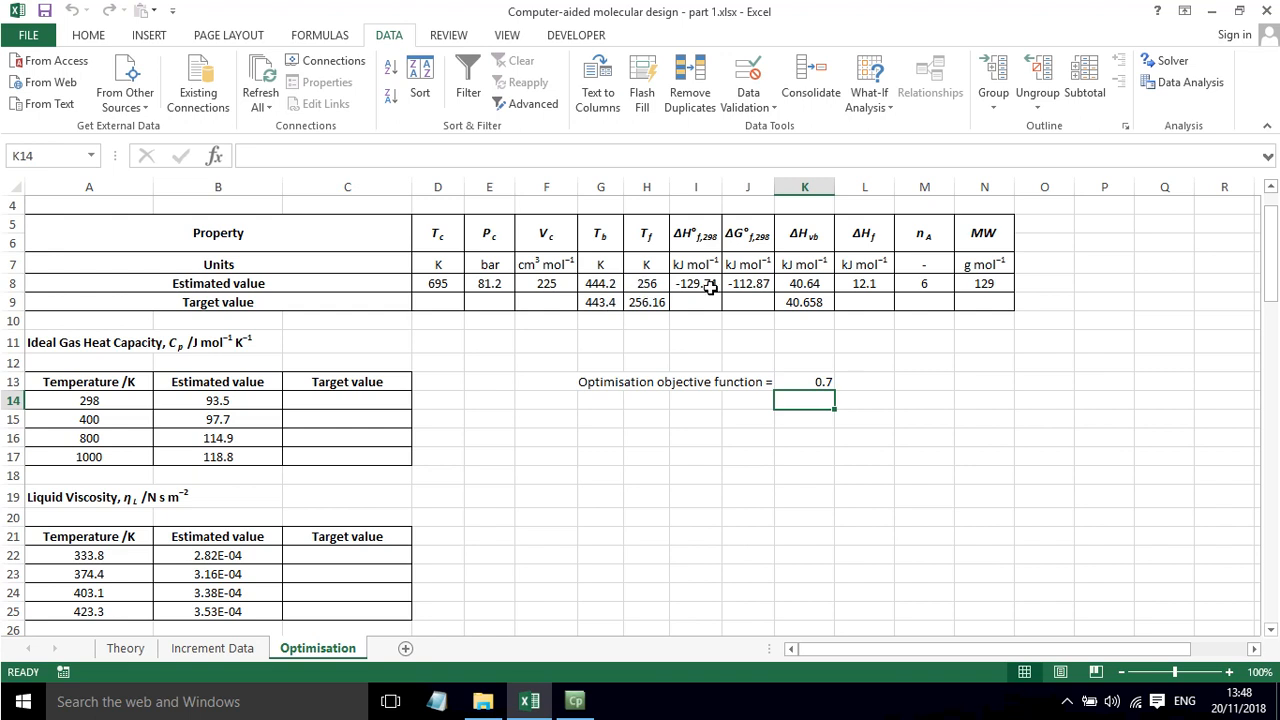
pyautogui.scroll(-3)
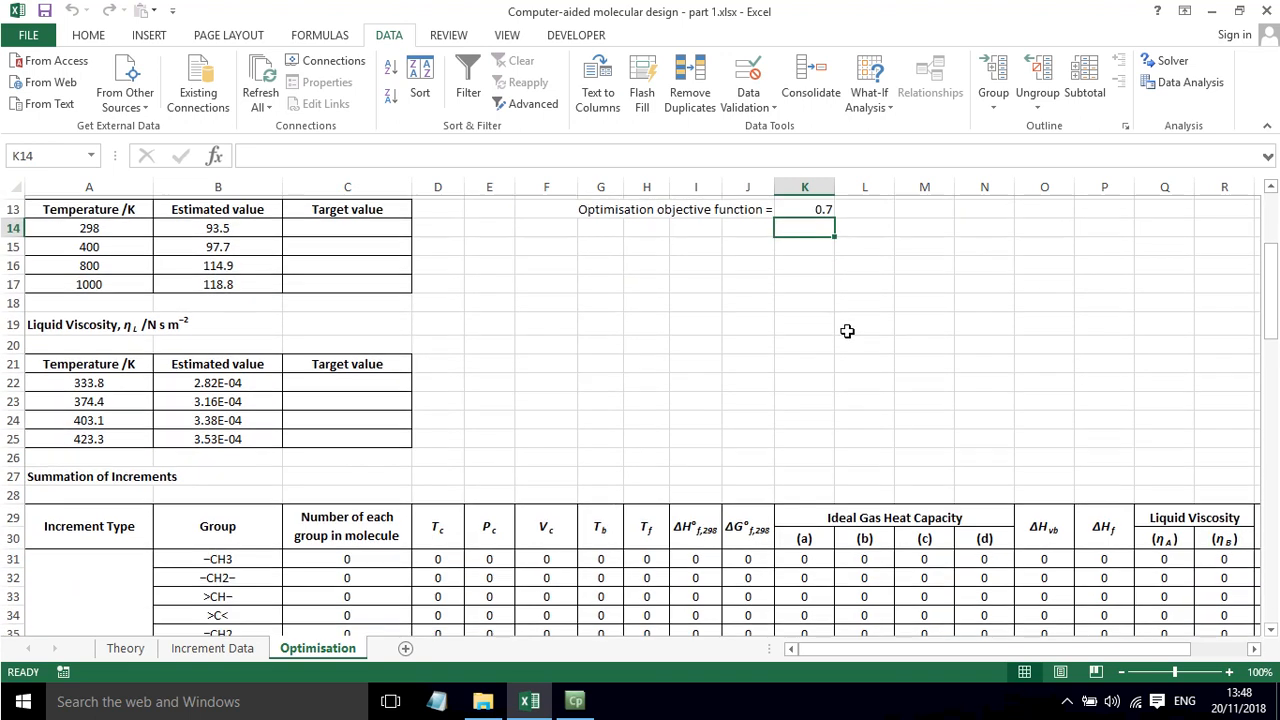
pyautogui.scroll(-3)
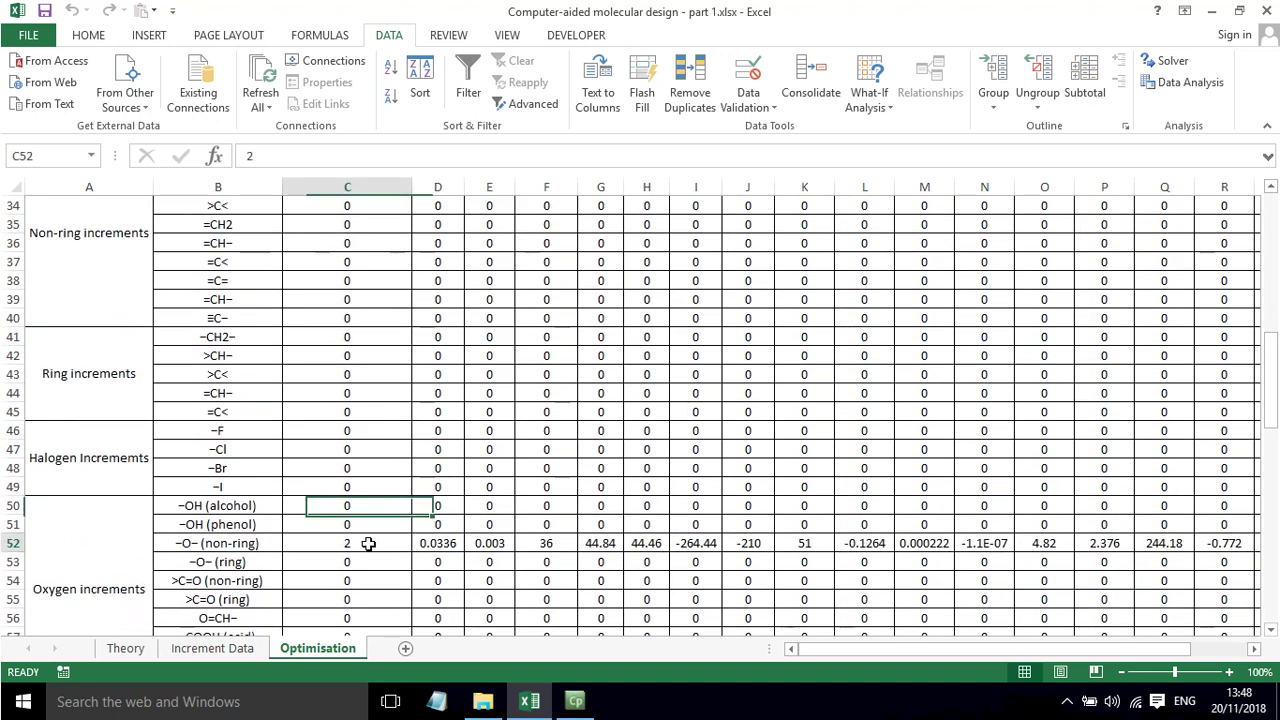
pyautogui.click(217, 543)
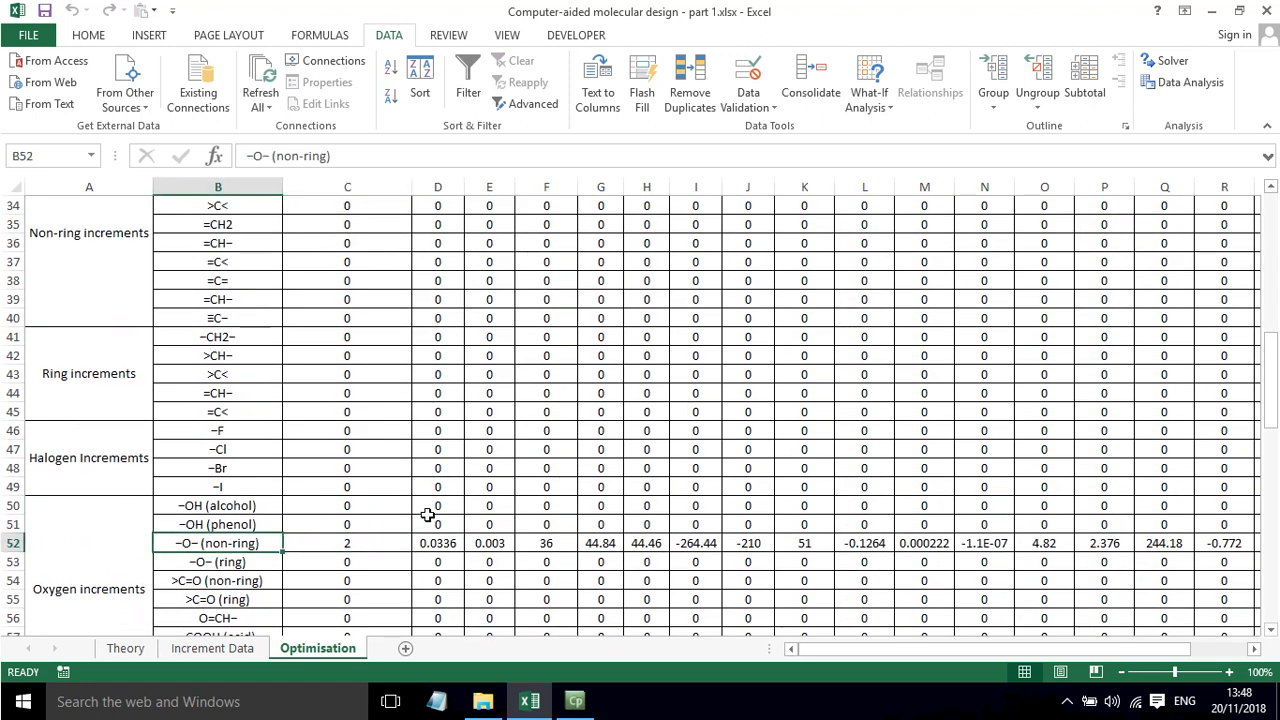
pyautogui.scroll(-3)
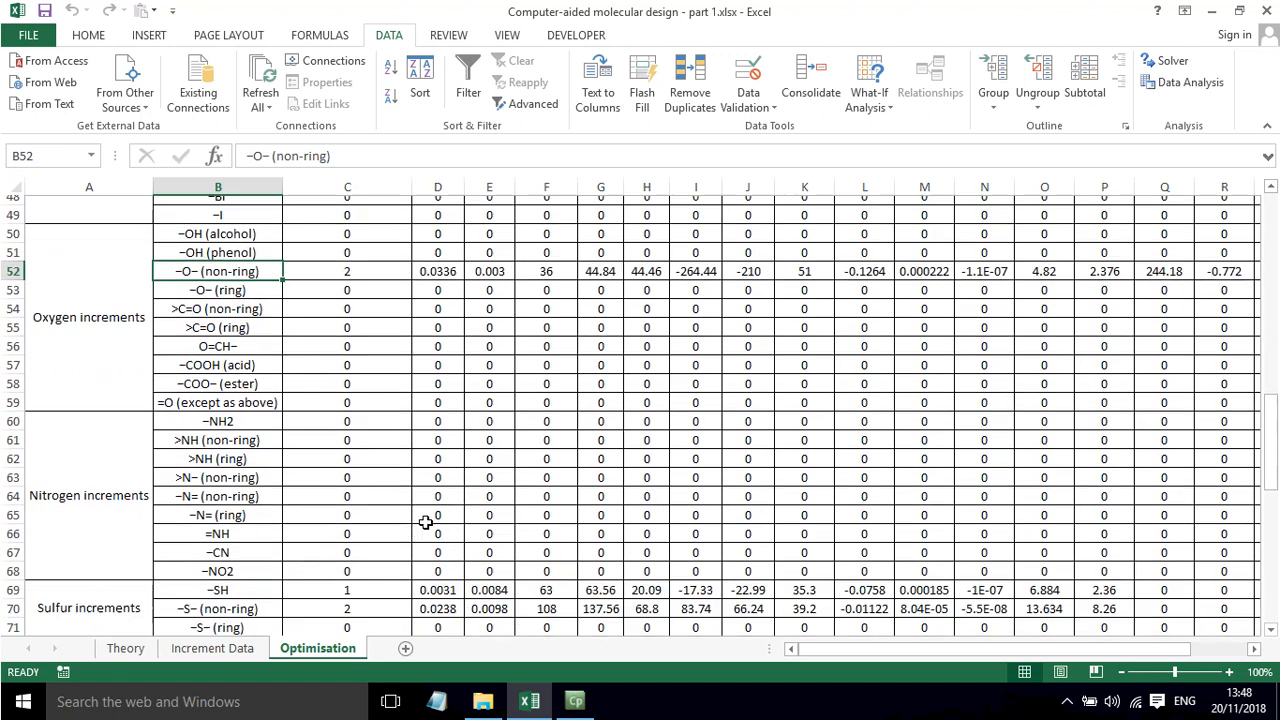
pyautogui.click(347, 580)
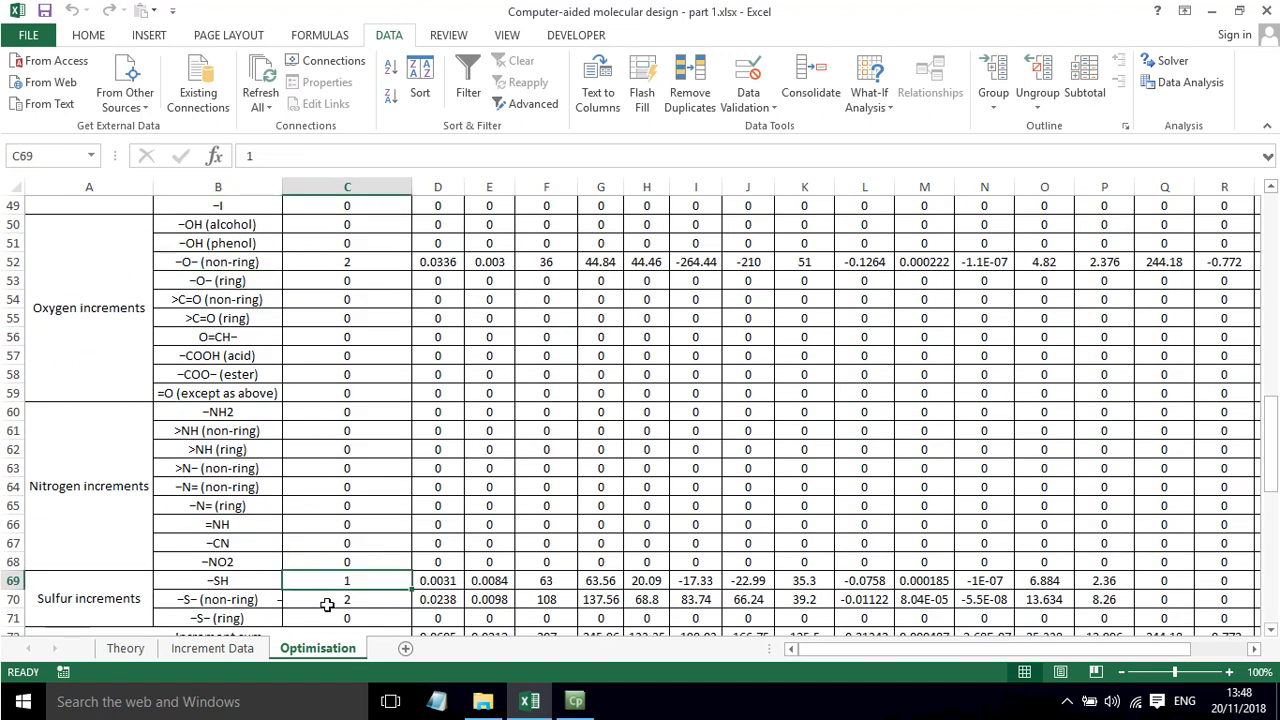
pyautogui.click(218, 599)
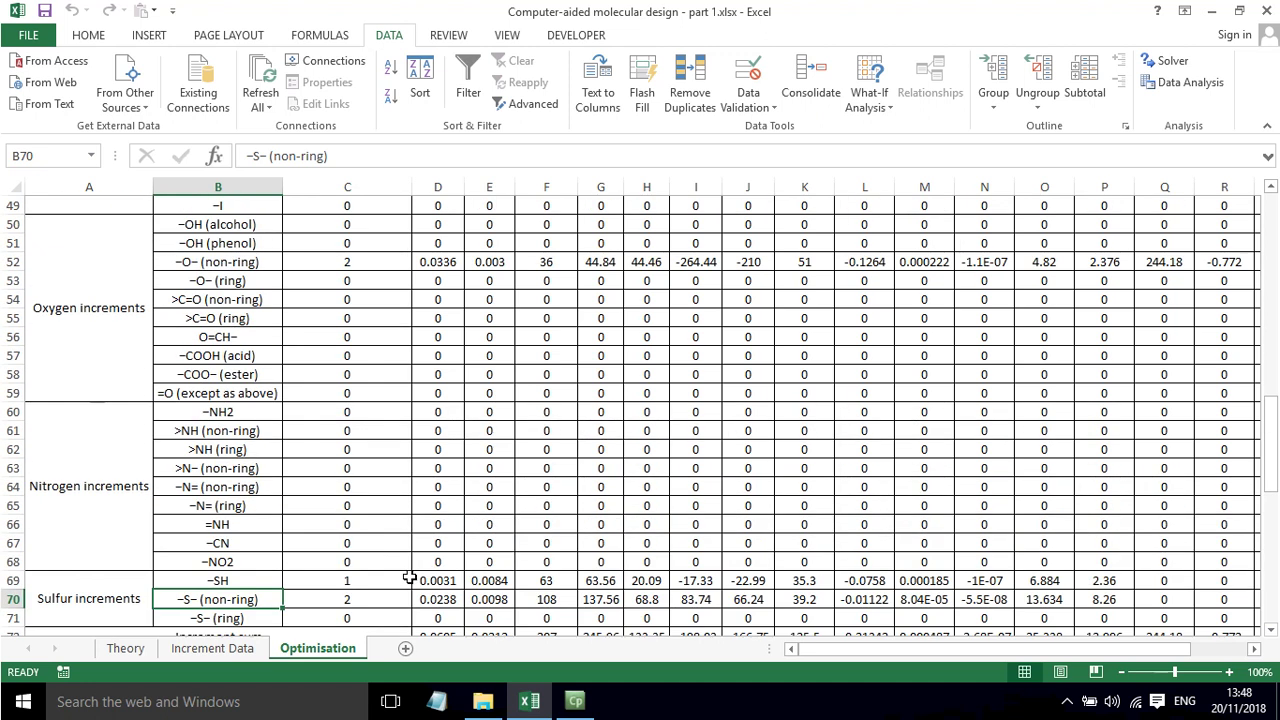
pyautogui.scroll(-3)
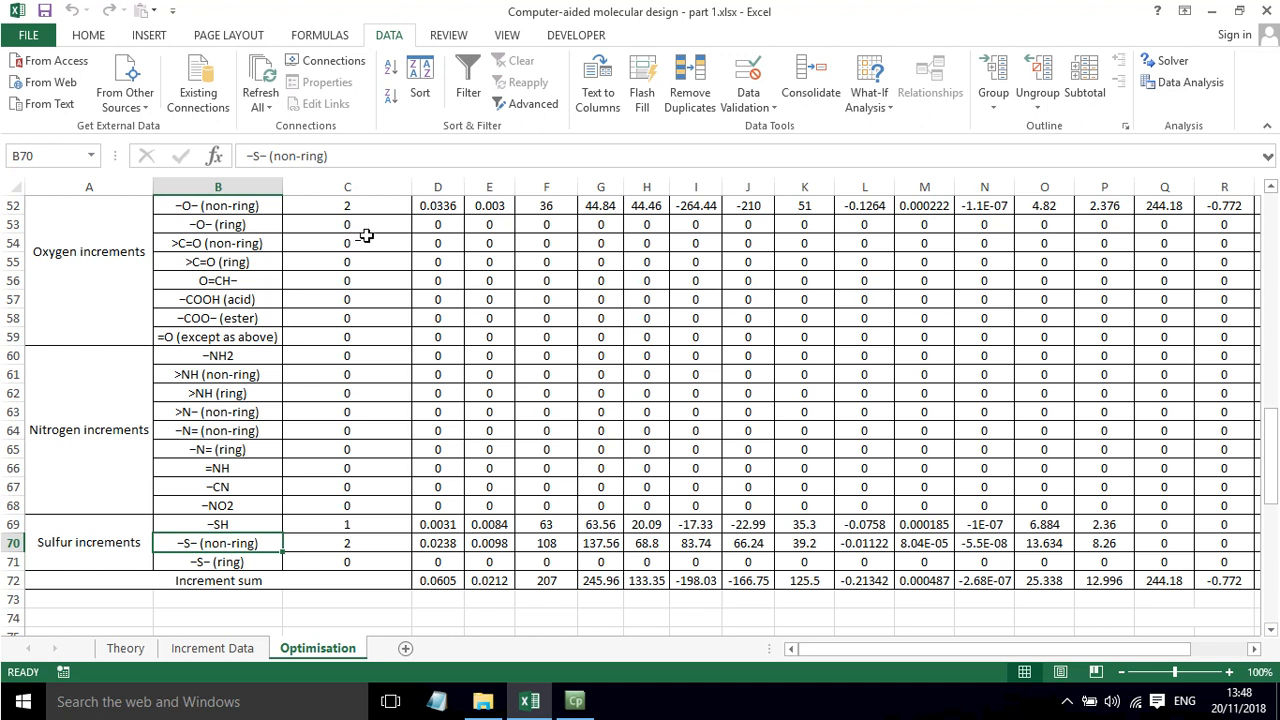
pyautogui.scroll(3)
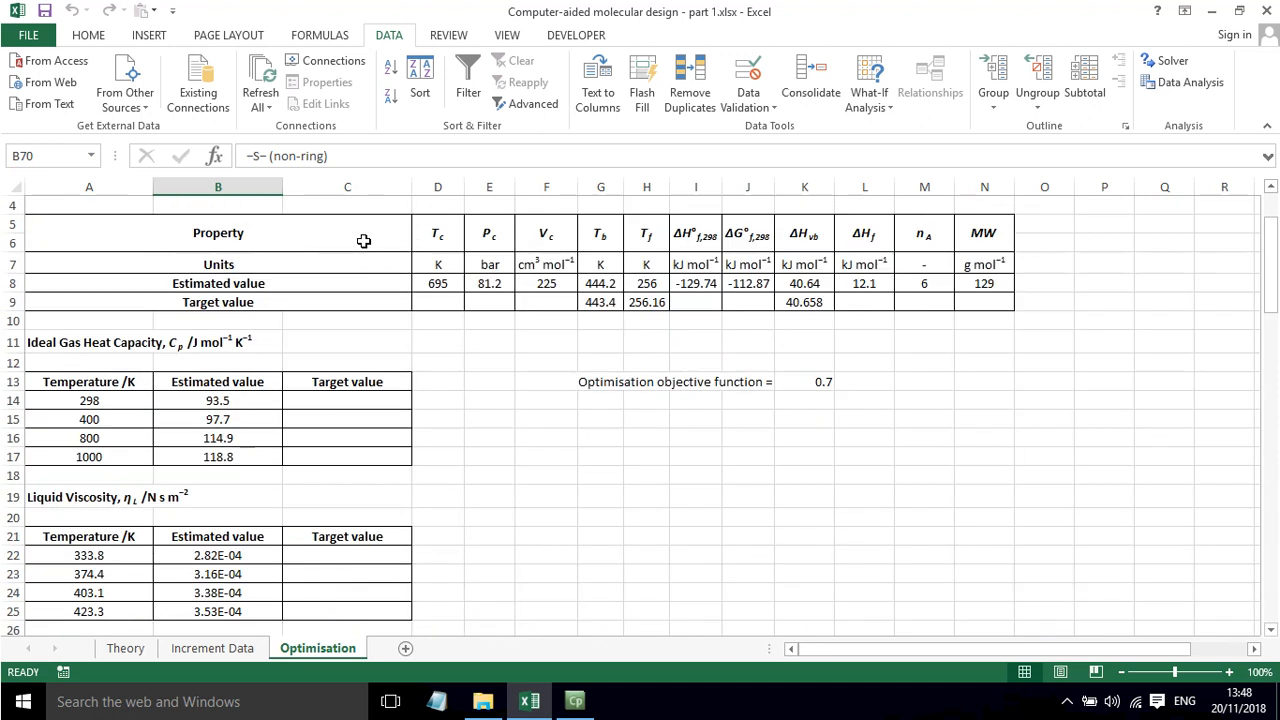
pyautogui.scroll(3)
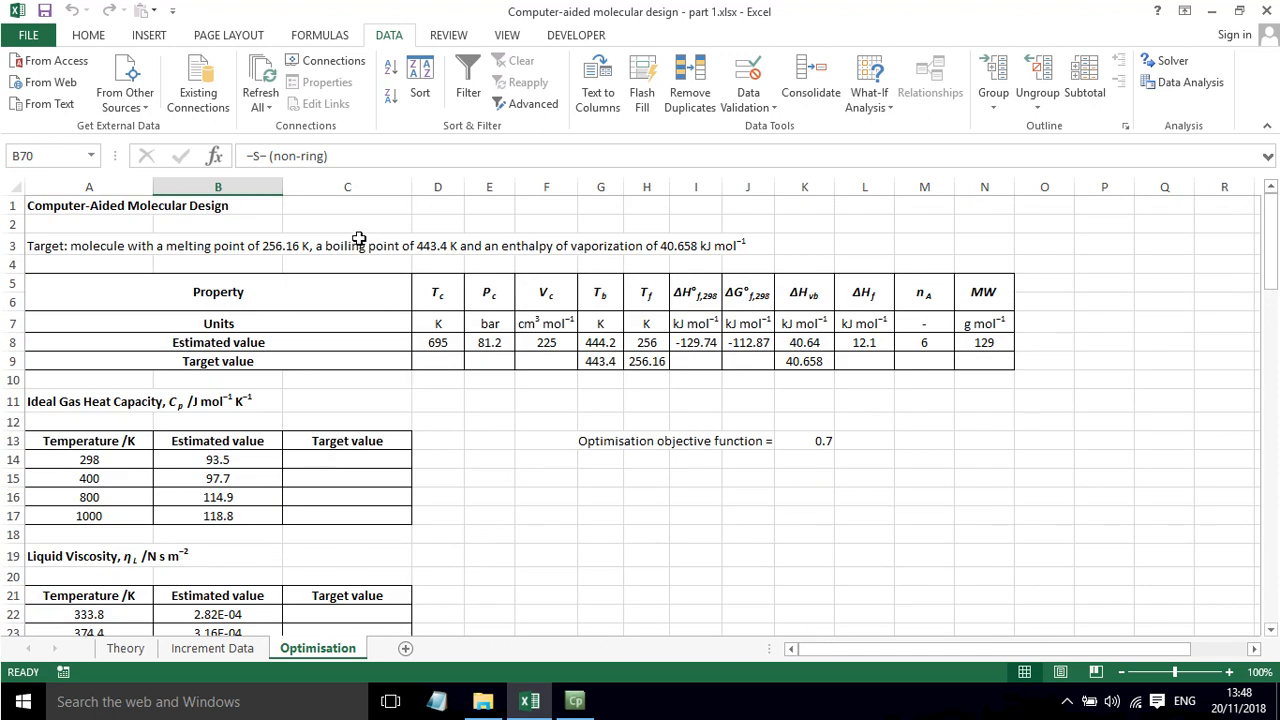